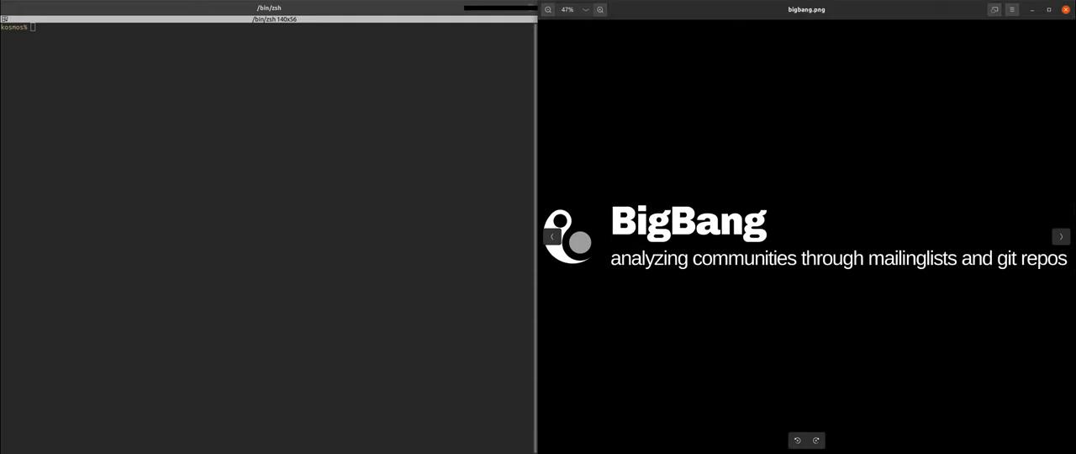
# Close the BigBang logo preview without saving and scroll the README to the Installation section.
pyautogui.click(1066, 10)
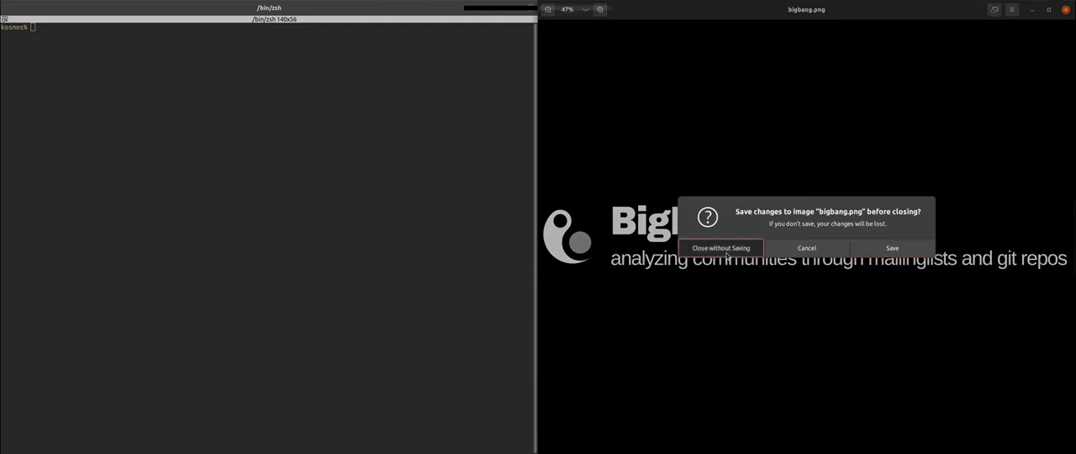
pyautogui.click(719, 249)
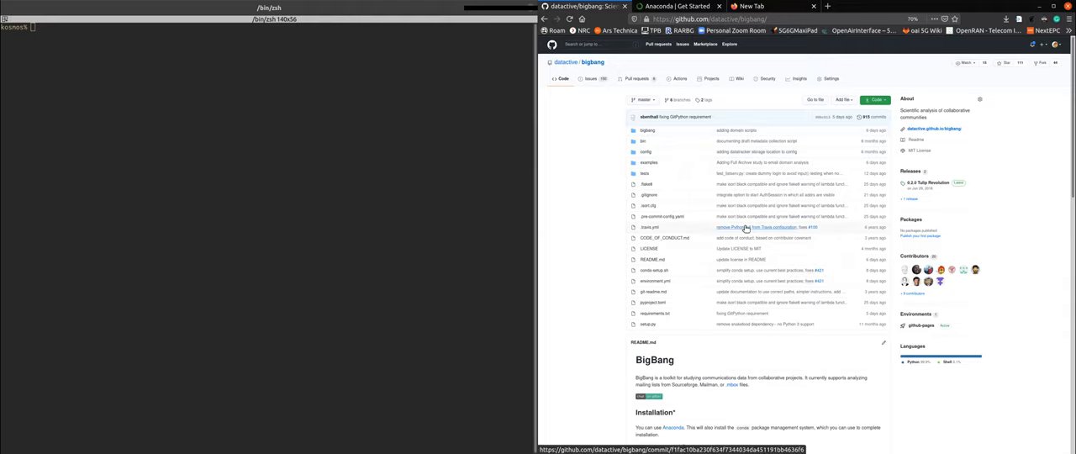
pyautogui.scroll(-3)
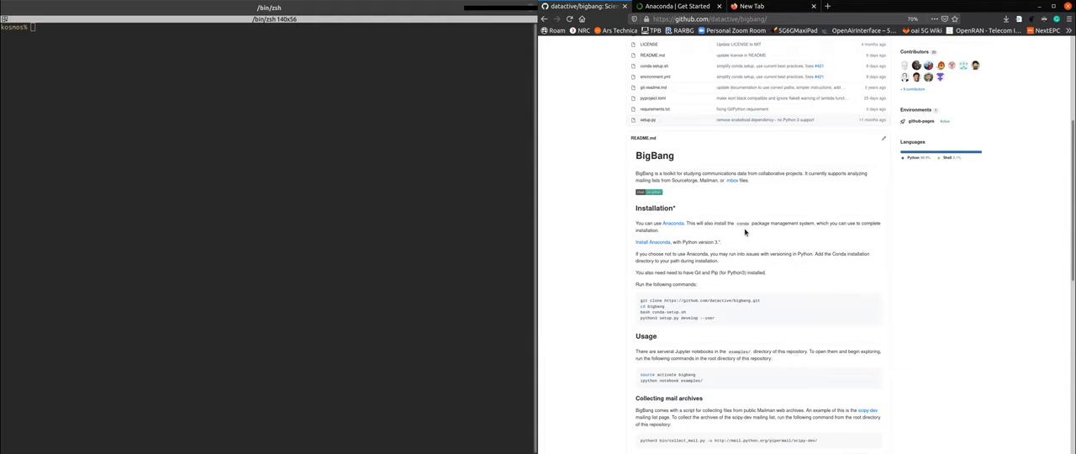
pyautogui.moveTo(719, 311)
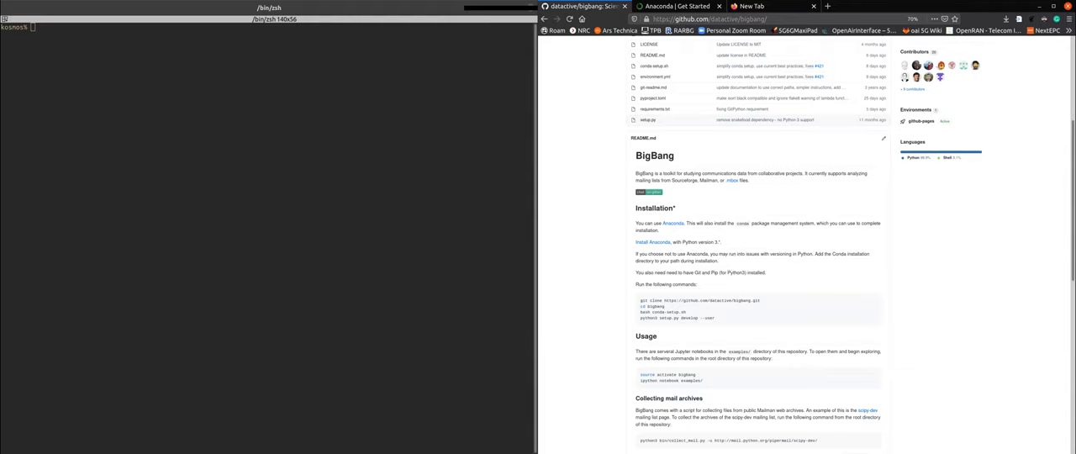
pyautogui.moveTo(789, 285)
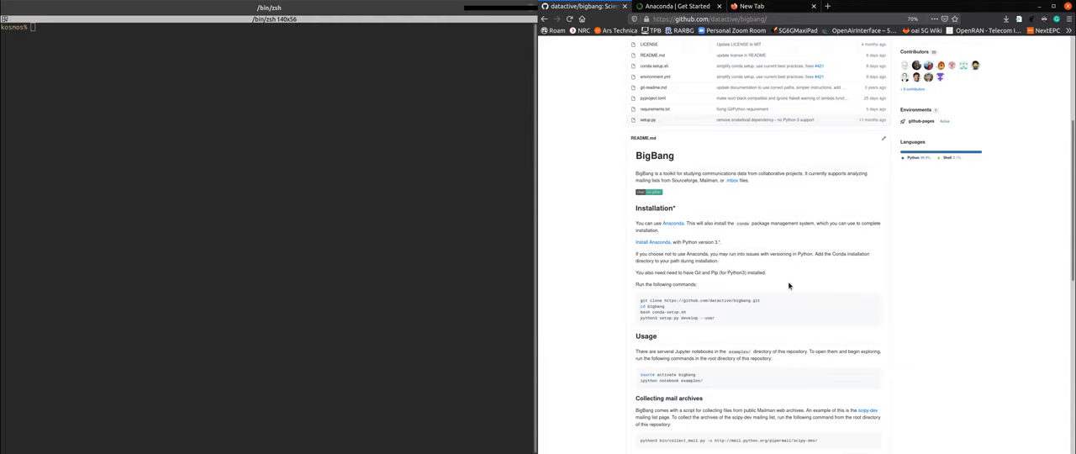
pyautogui.moveTo(659, 262)
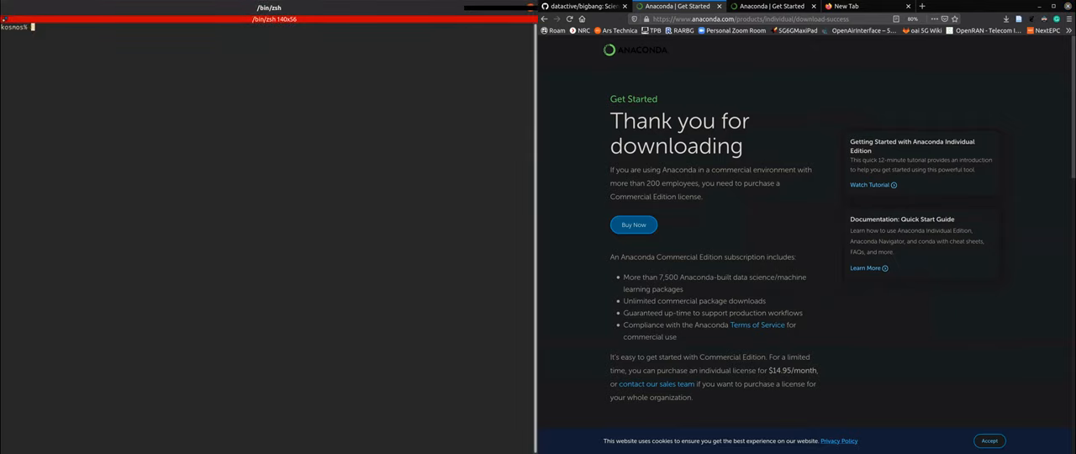
# Make Anaconda3-2020.11-Linux-x86_64.sh executable in ~/Downloads and launch the installer.
pyautogui.write('cd Dow')
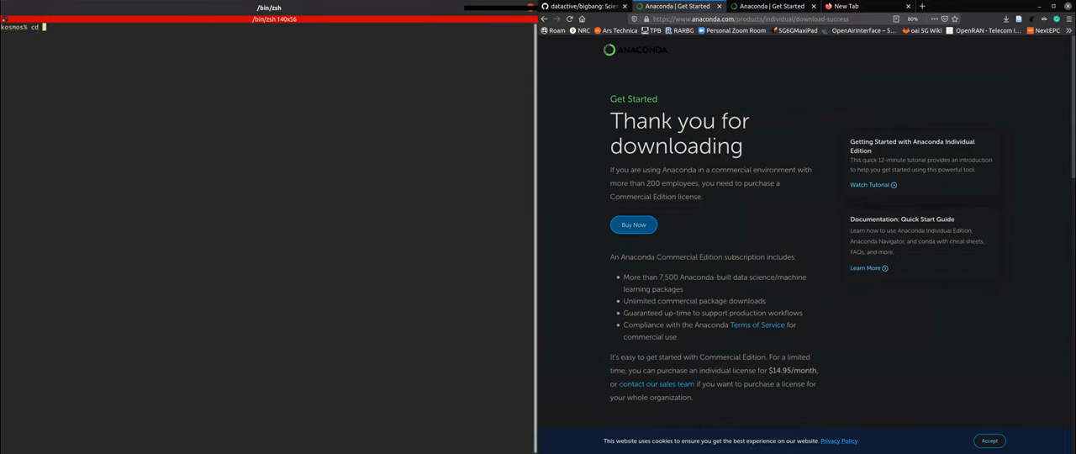
pyautogui.write('~/Downloads/')
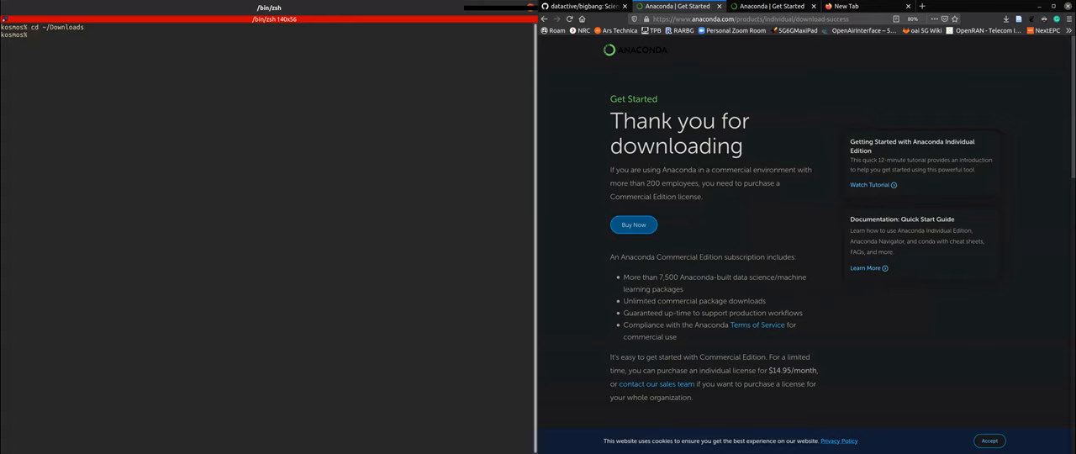
pyautogui.write('chmod +x Anaconda3-2020.11-Linux-x86_64.sh')
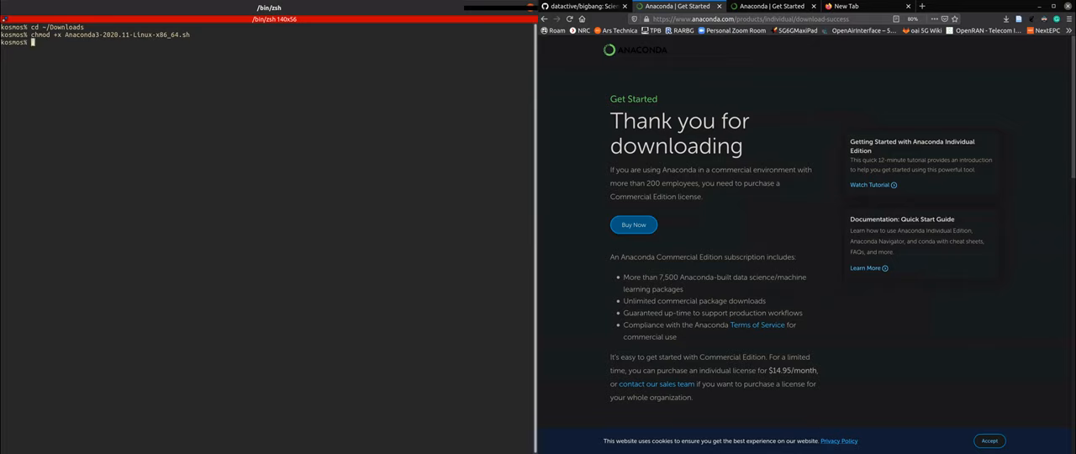
pyautogui.write('./Anaconda3-2020.11-Linux-x86_64.sh')
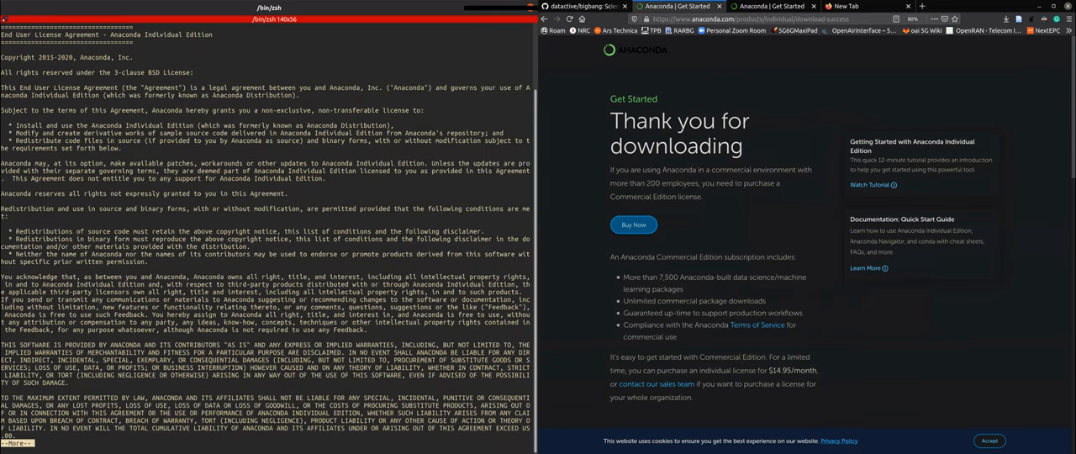
# Accept the licence with yes and enter the home data/anaconda3 install location.
pyautogui.write('yes')
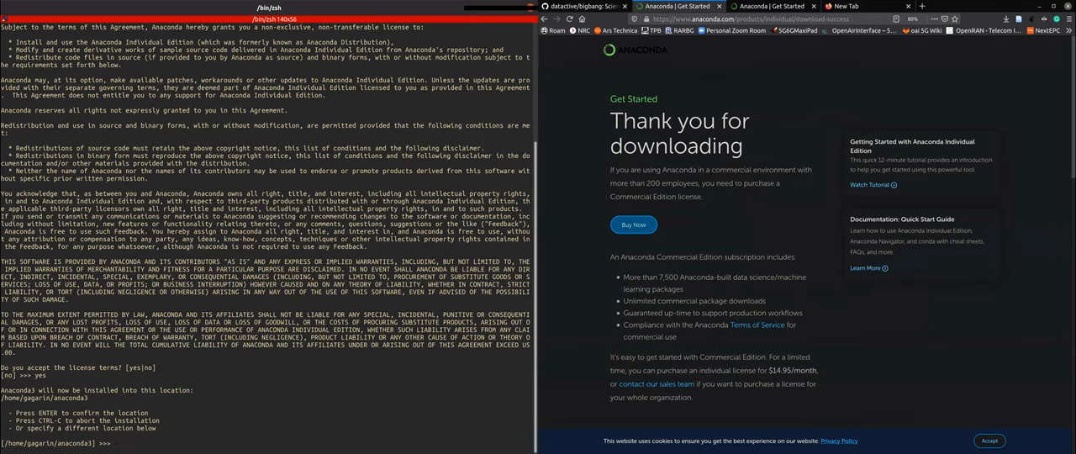
pyautogui.write('/home')
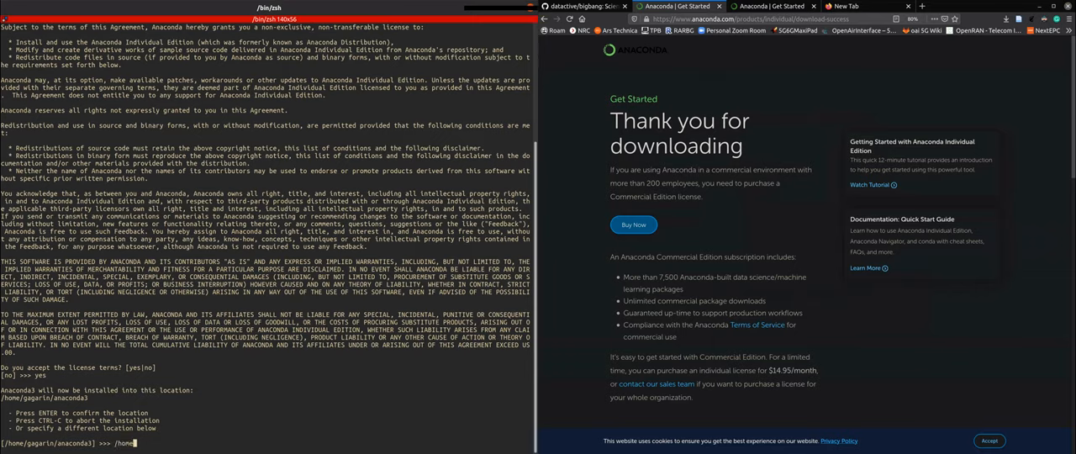
pyautogui.write('d')
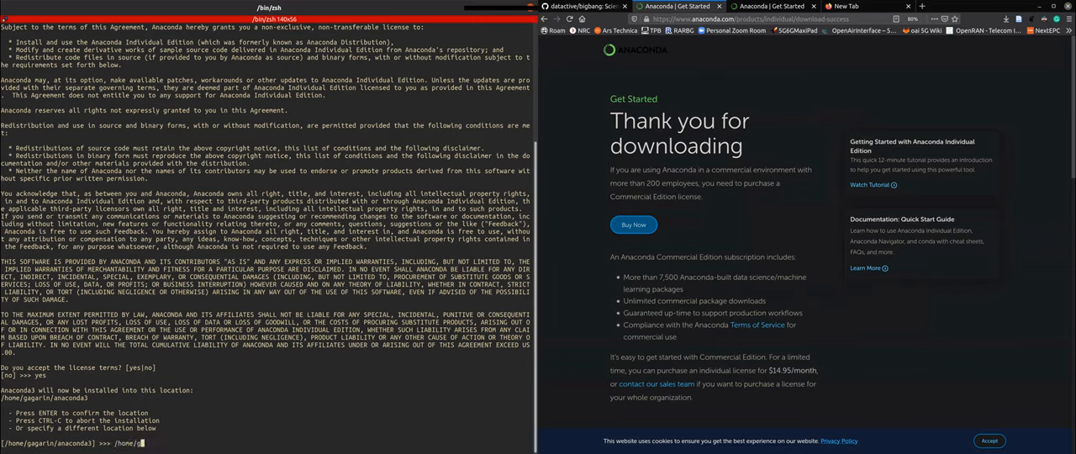
pyautogui.write('agarin')
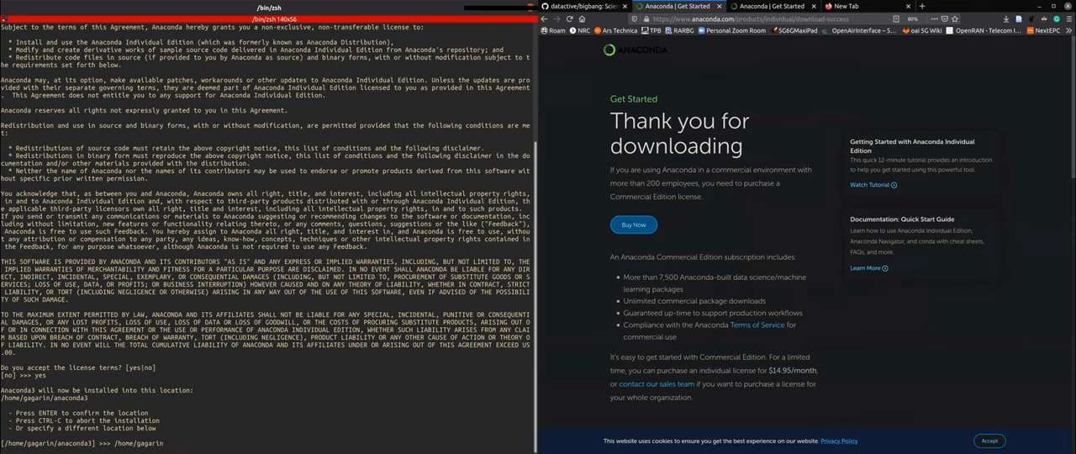
pyautogui.write('data/anaconda3')
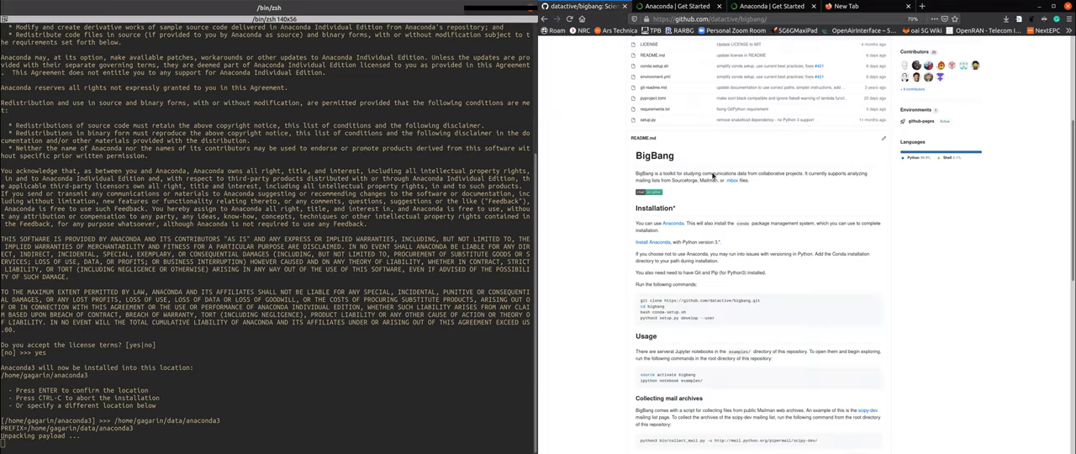
# Read further down the BigBang README's installation and usage notes while packages unpack.
pyautogui.scroll(-3)
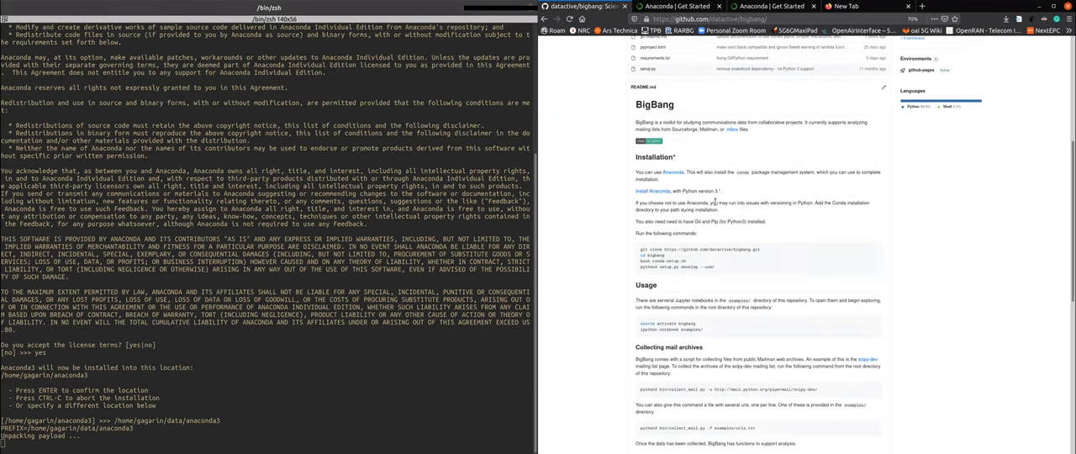
pyautogui.scroll(-3)
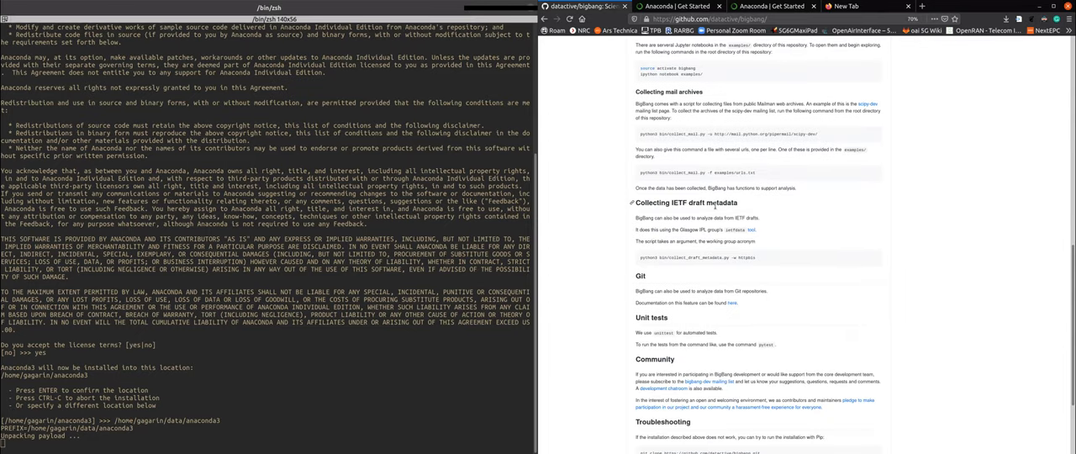
pyautogui.scroll(-3)
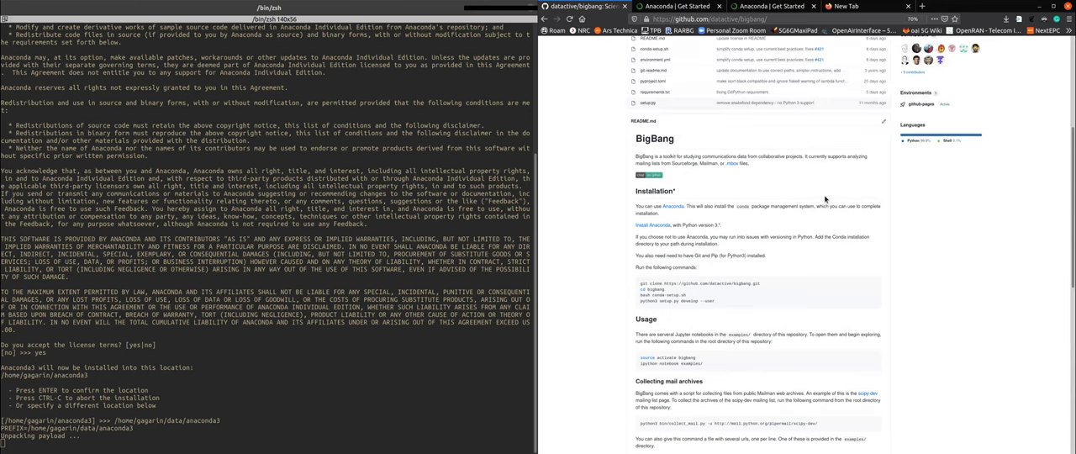
pyautogui.moveTo(840, 229)
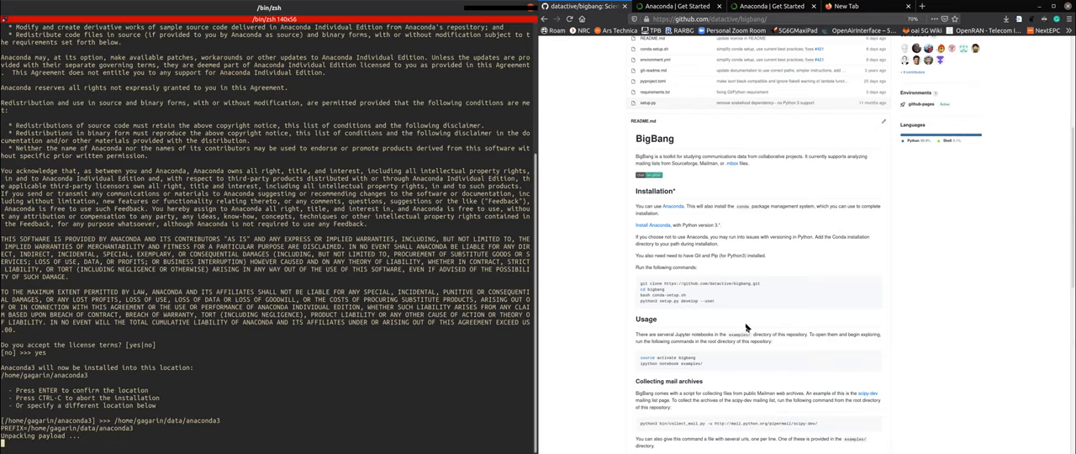
pyautogui.scroll(-3)
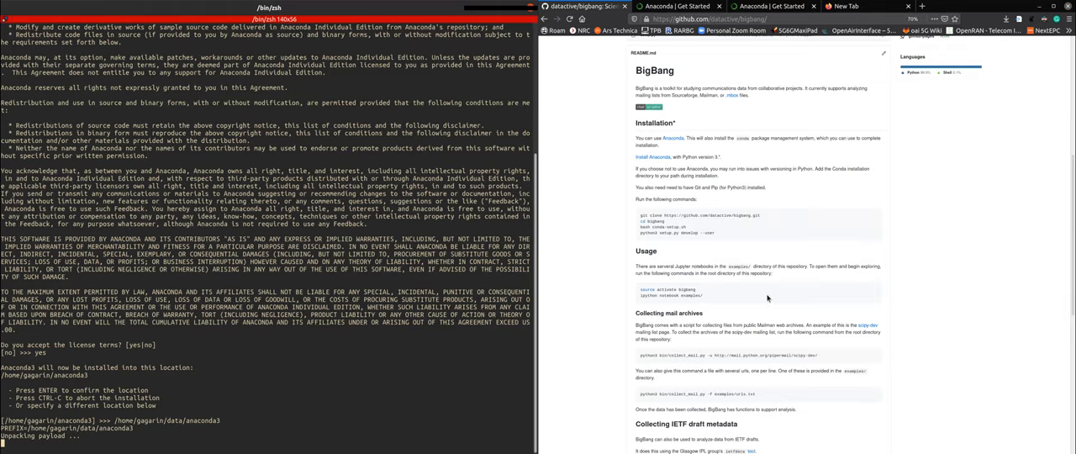
pyautogui.moveTo(381, 370)
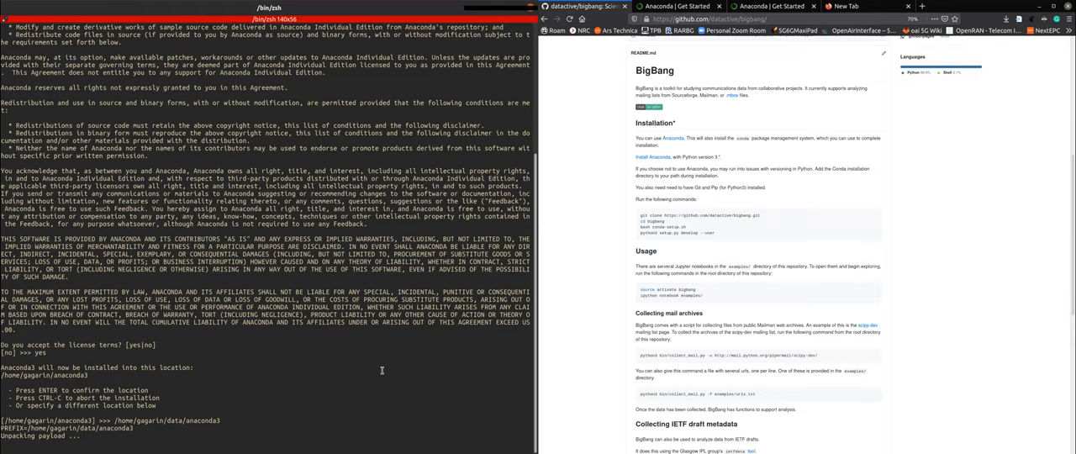
pyautogui.moveTo(457, 383)
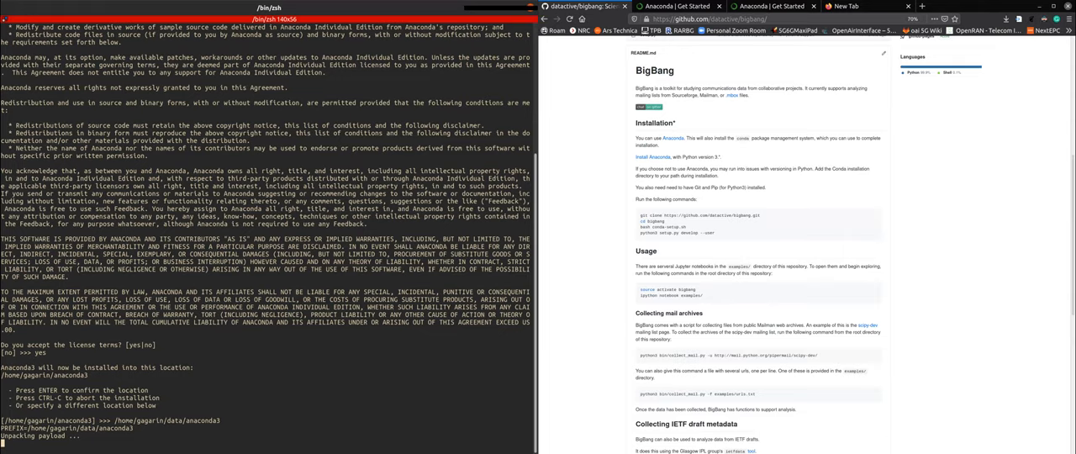
pyautogui.moveTo(427, 395)
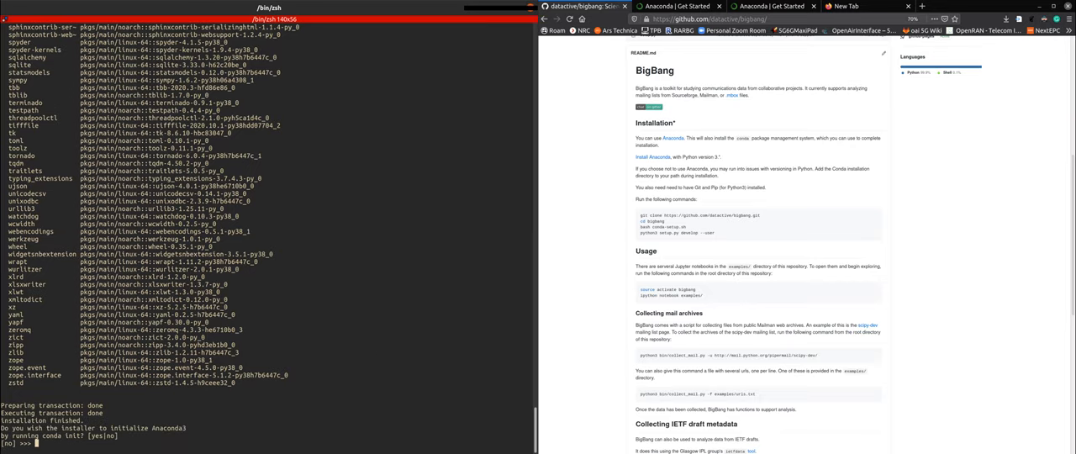
# Answer yes to conda init and export PATH with ~/data/anaconda3/bin prepended.
pyautogui.write('yes')
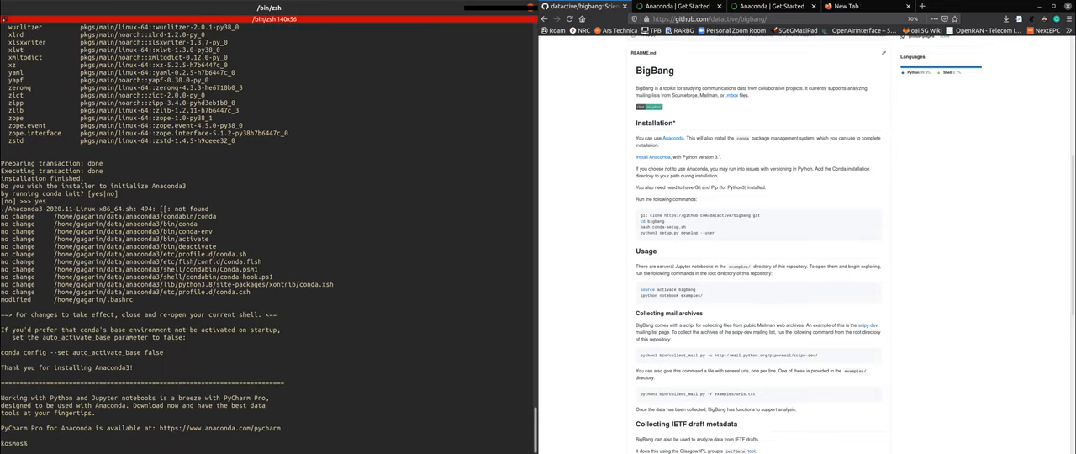
pyautogui.write('expo')
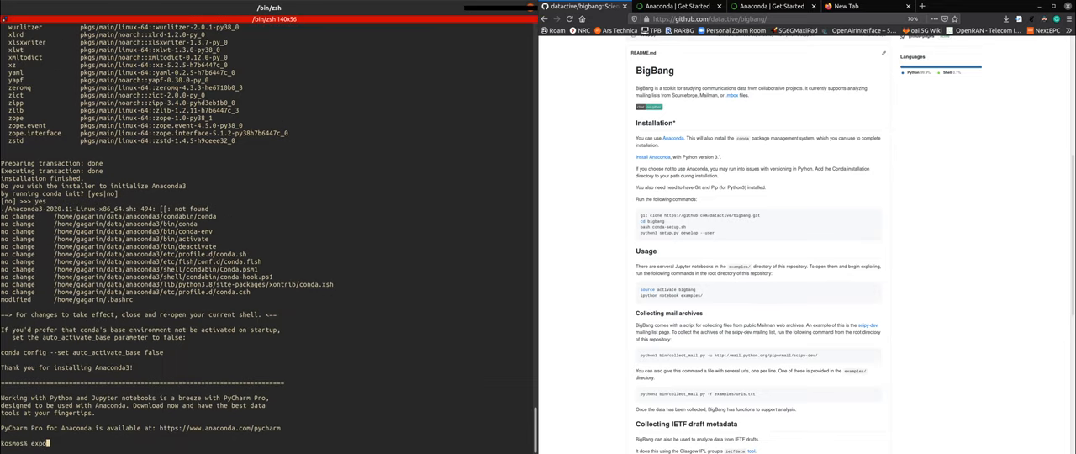
pyautogui.write('PATH')
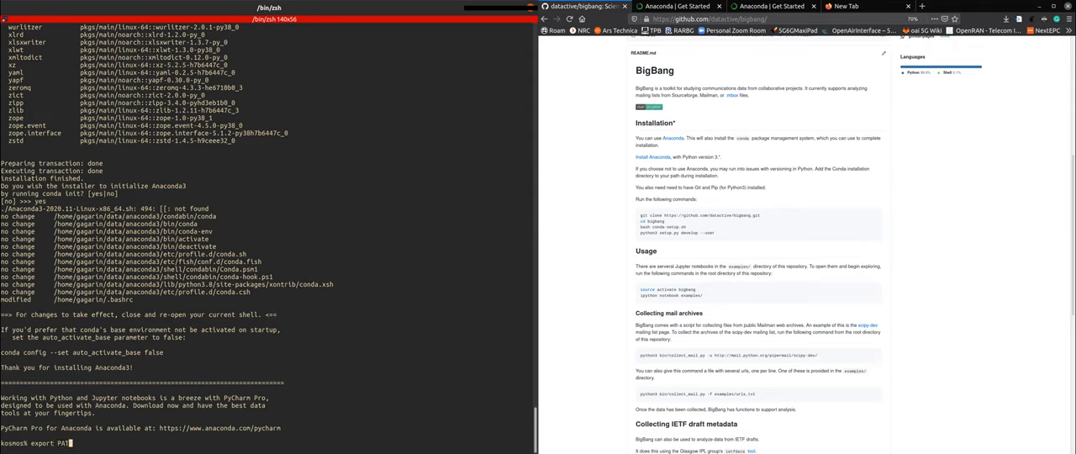
pyautogui.write('H=')
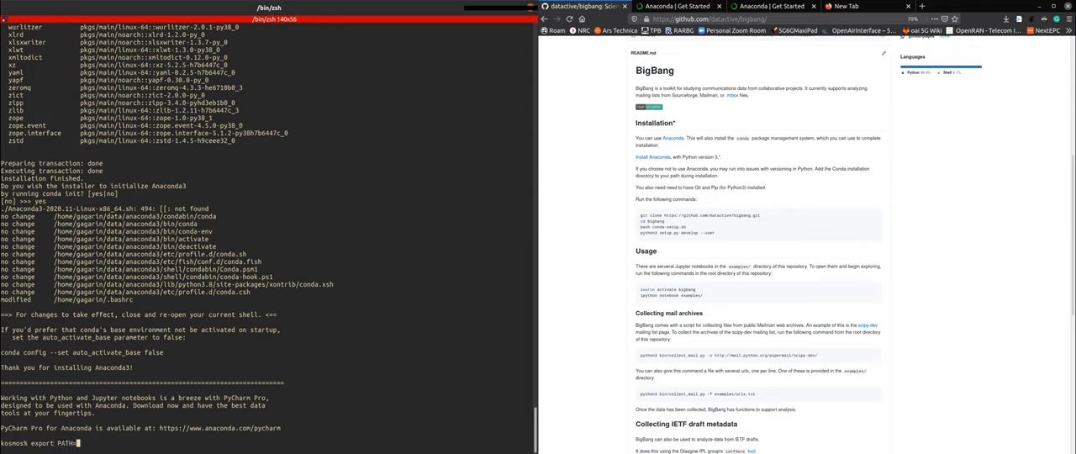
pyautogui.write('~/')
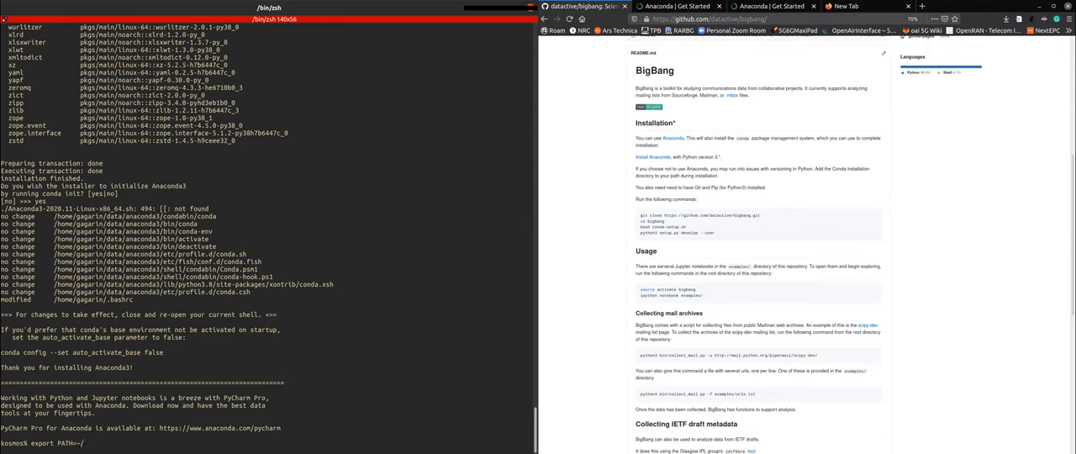
pyautogui.write('Data/anaconda3/')
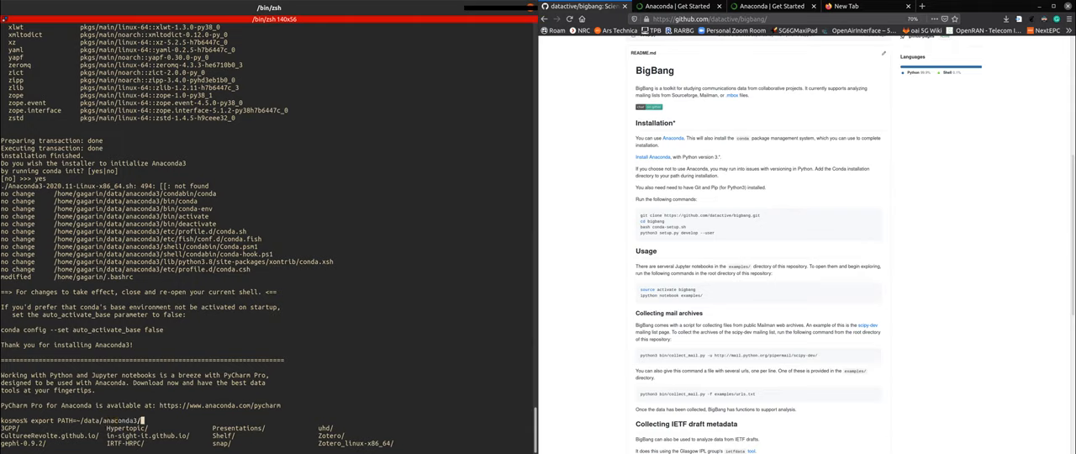
pyautogui.write('bin/')
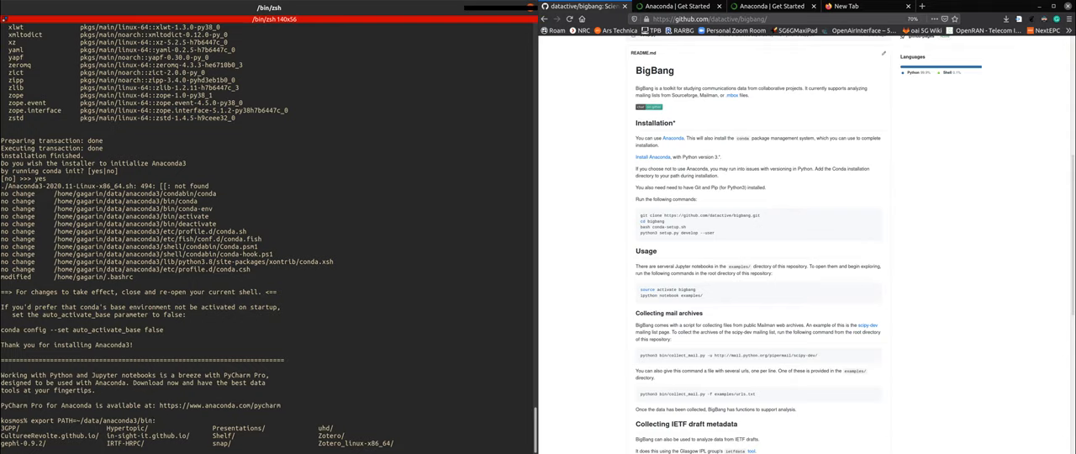
pyautogui.write('PATH')
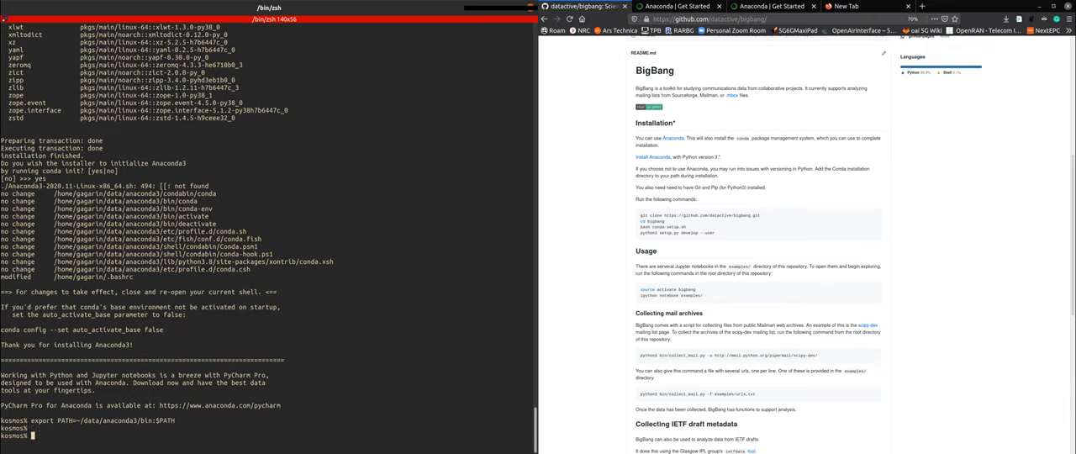
# Install python3-pip and git via sudo apt, then return to the home folder and list it.
pyautogui.write('sudo apt inst')
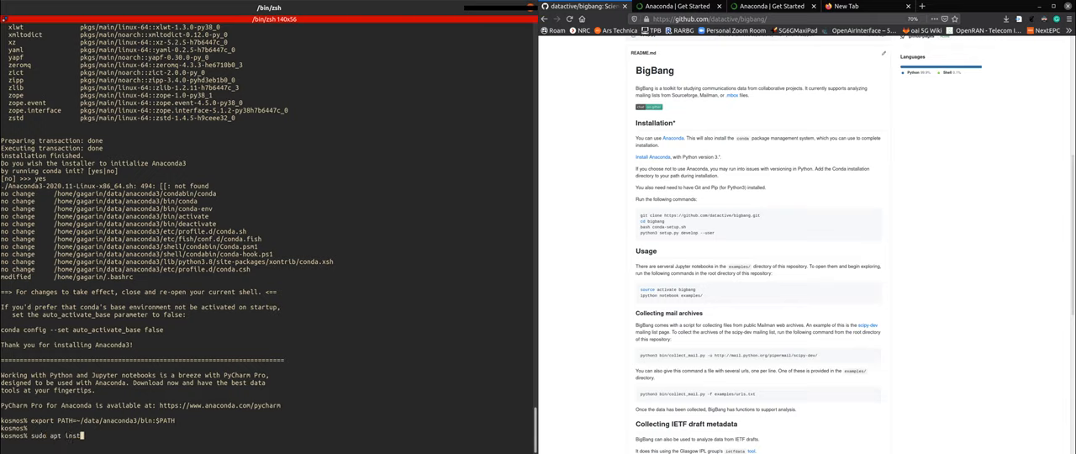
pyautogui.write('python-')
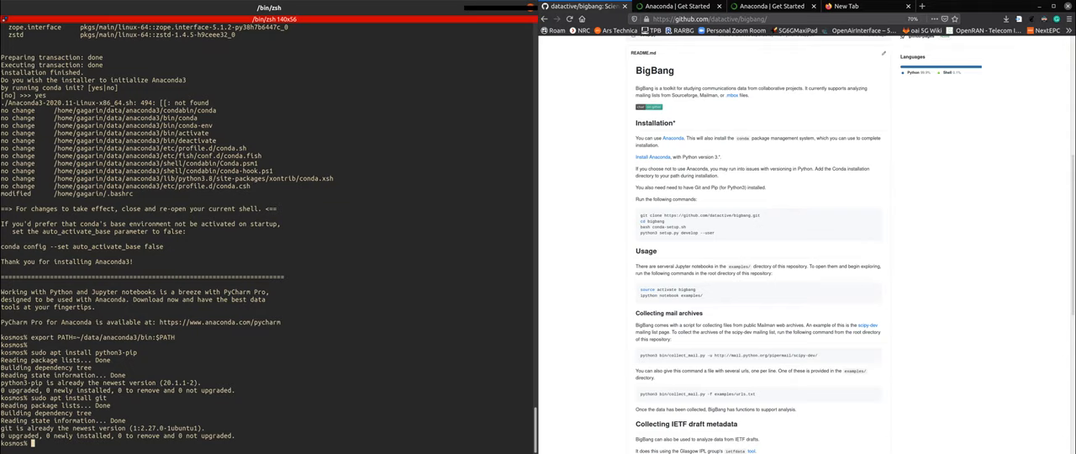
pyautogui.moveTo(406, 356)
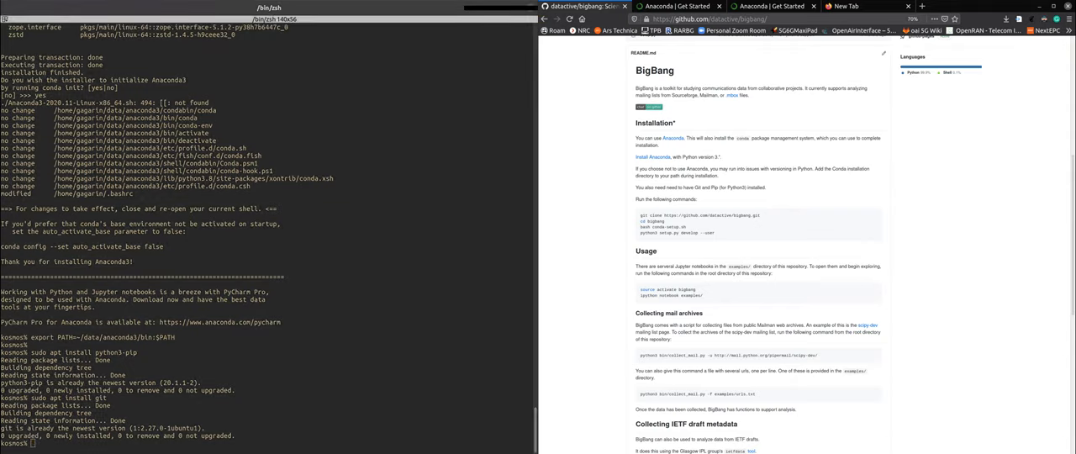
pyautogui.moveTo(263, 387)
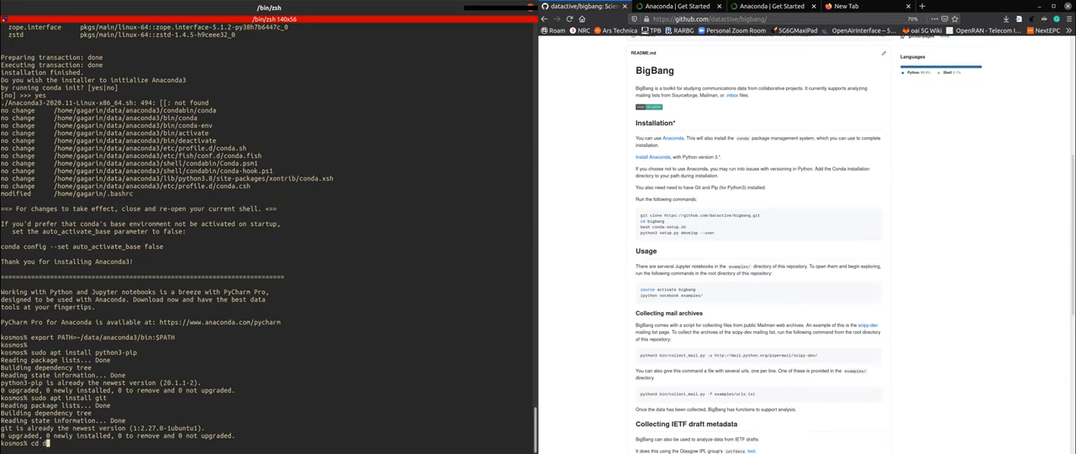
pyautogui.write('cd')
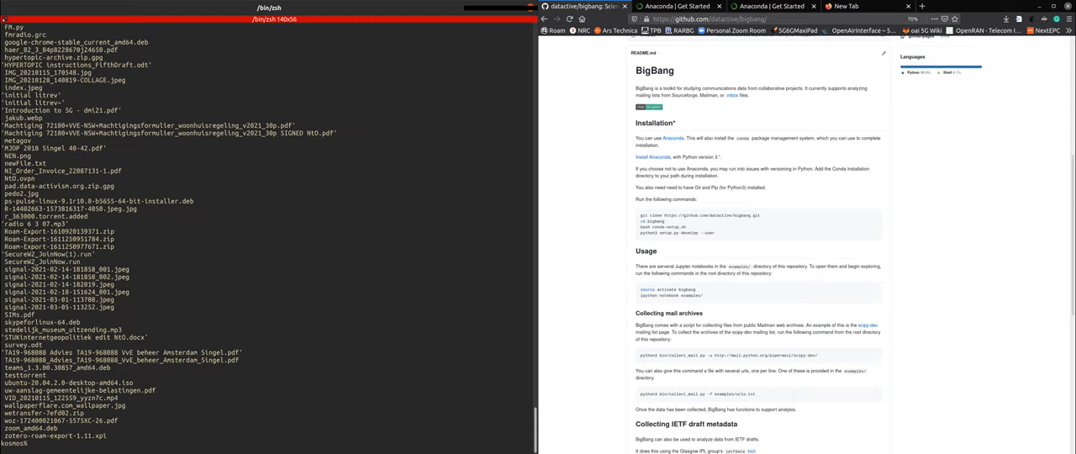
pyautogui.write('cd')
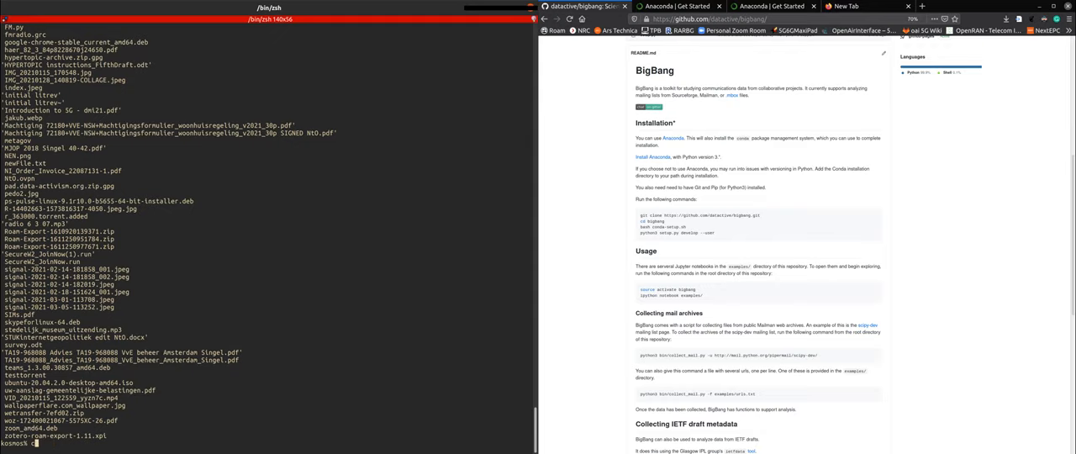
pyautogui.write('/data/')
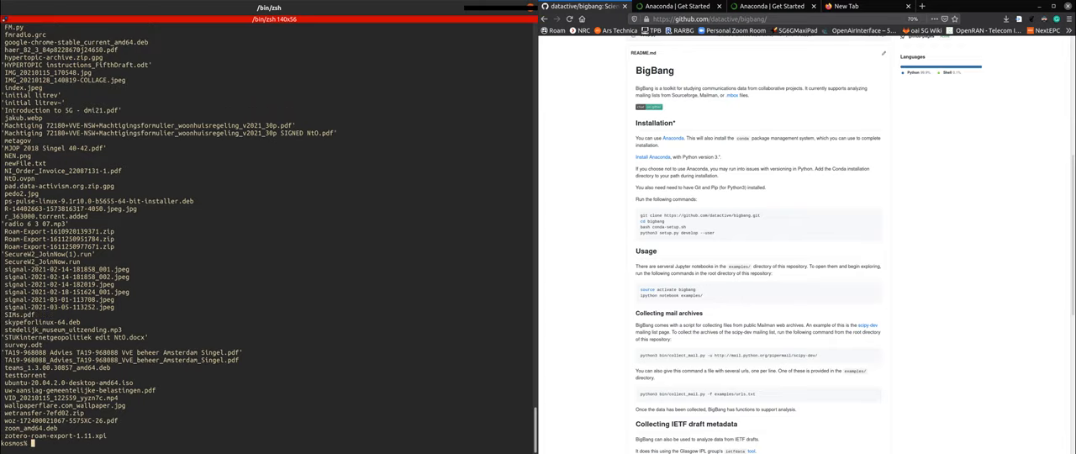
pyautogui.write('cd ..')
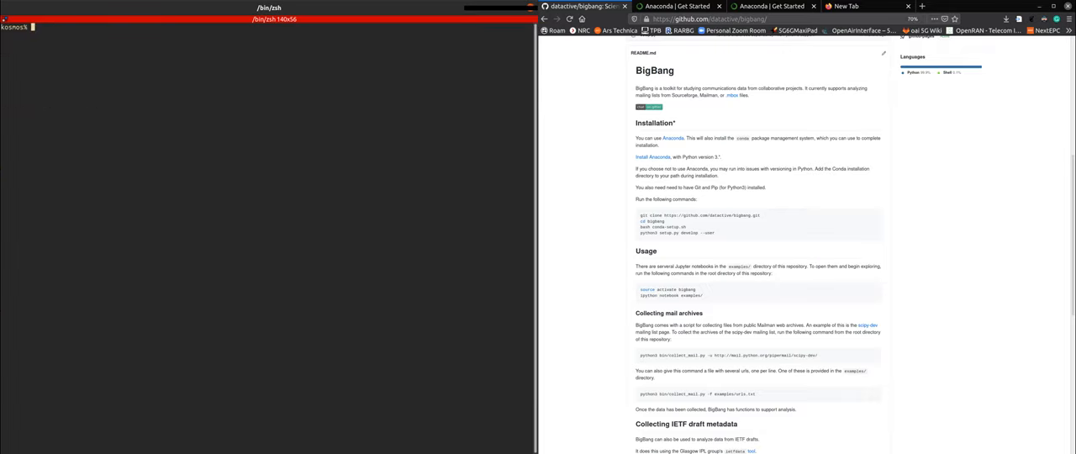
pyautogui.write('git clone https://github.com/datactive/bigbang.git')
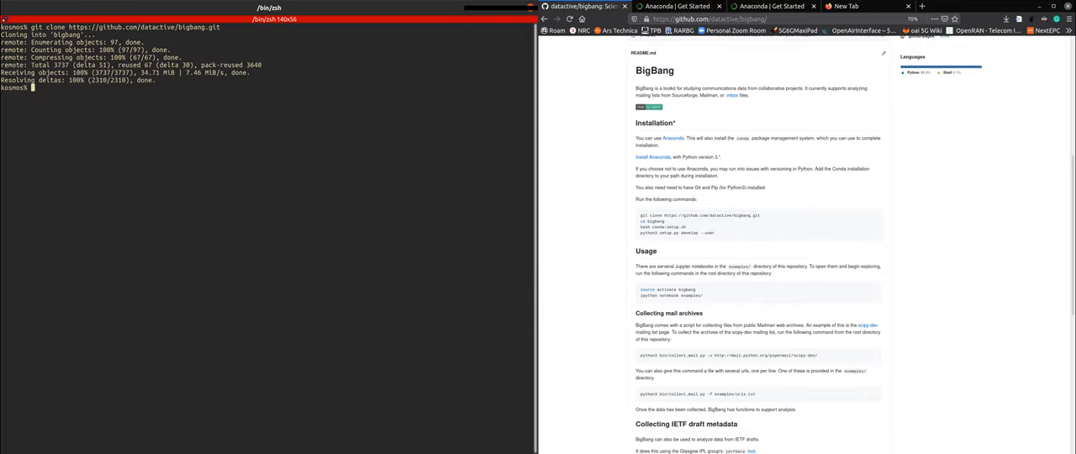
pyautogui.write('cd bigbang')
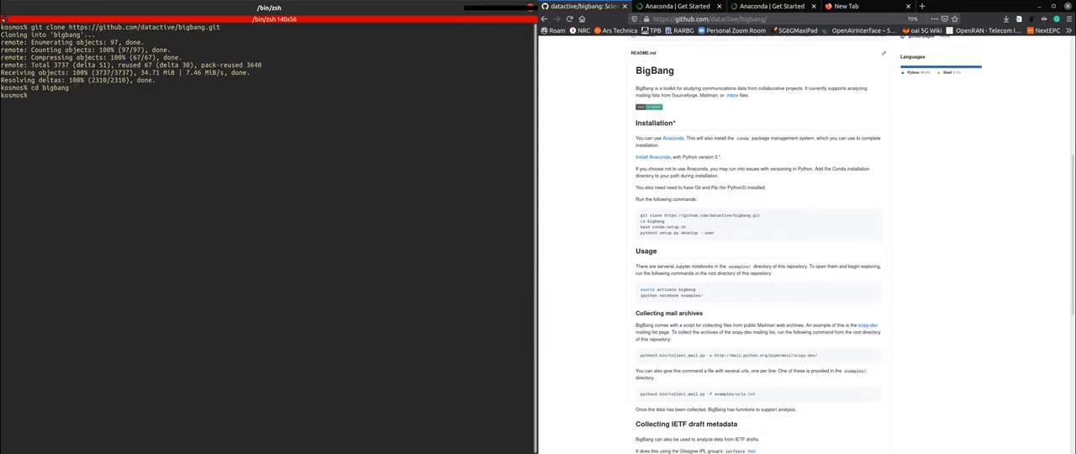
# Run bash conda-setup.sh and follow the bigbang environment's package downloads as they install.
pyautogui.write('bash')
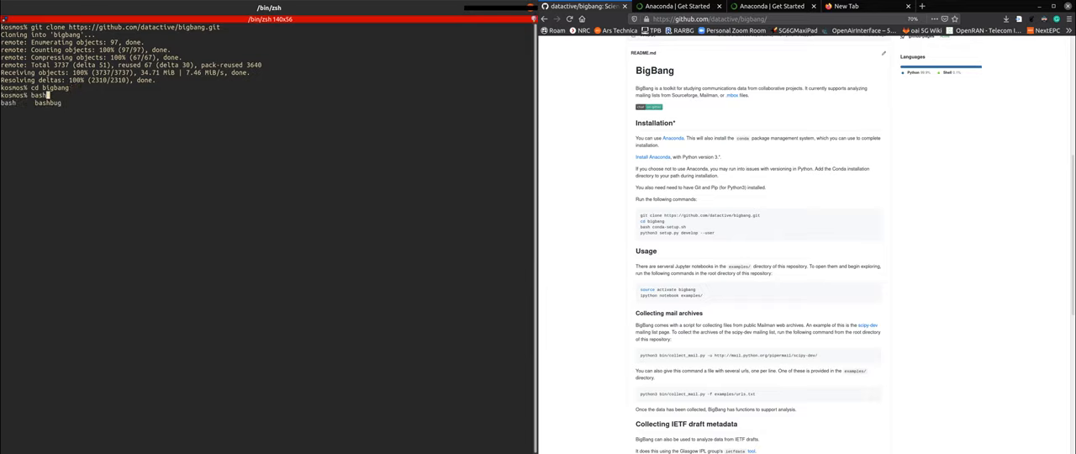
pyautogui.write('conda-setup.sh')
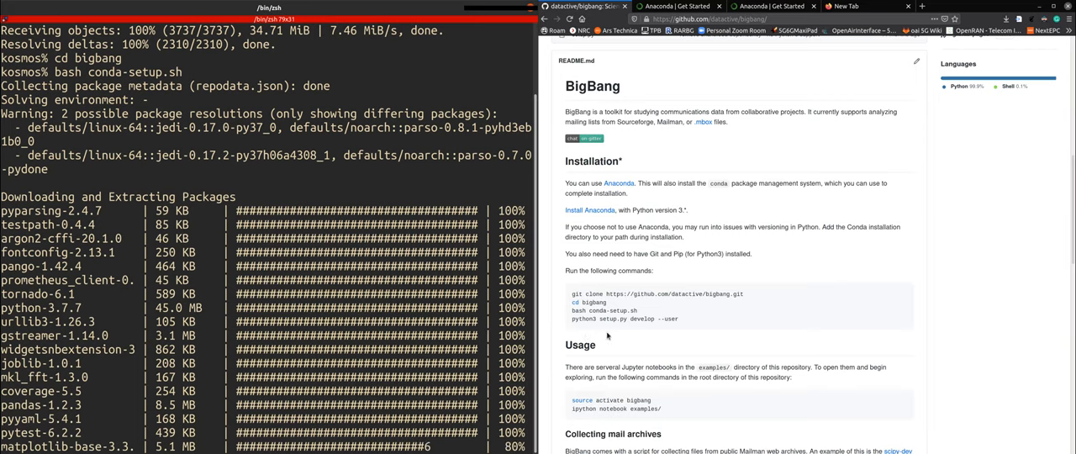
pyautogui.scroll(-3)
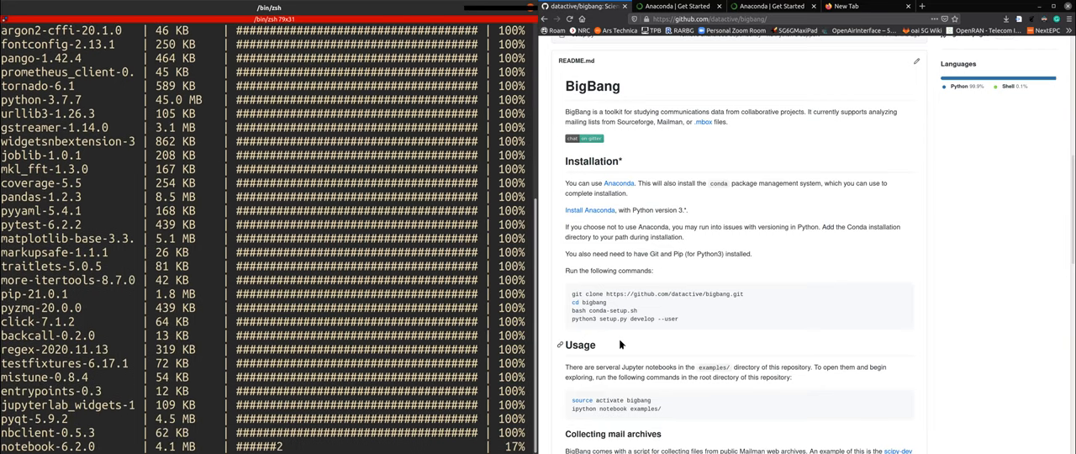
pyautogui.scroll(-3)
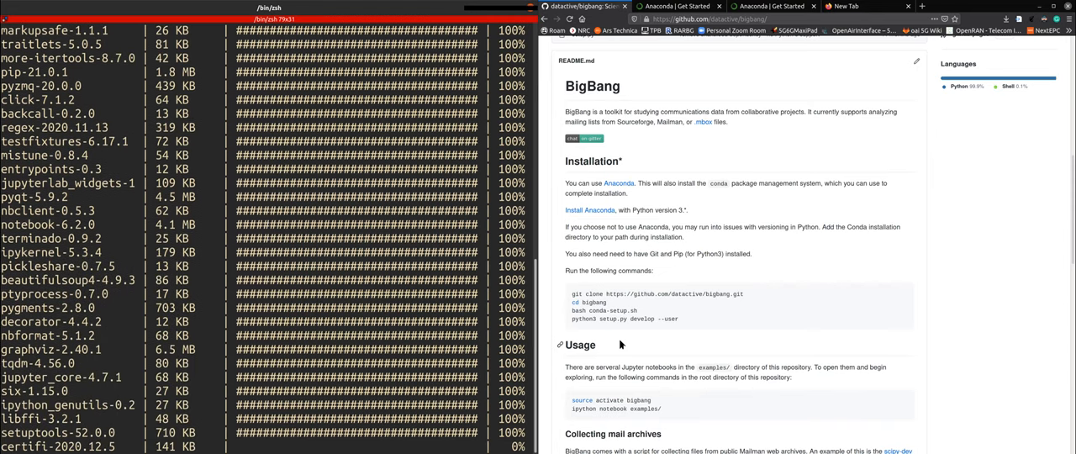
pyautogui.scroll(-3)
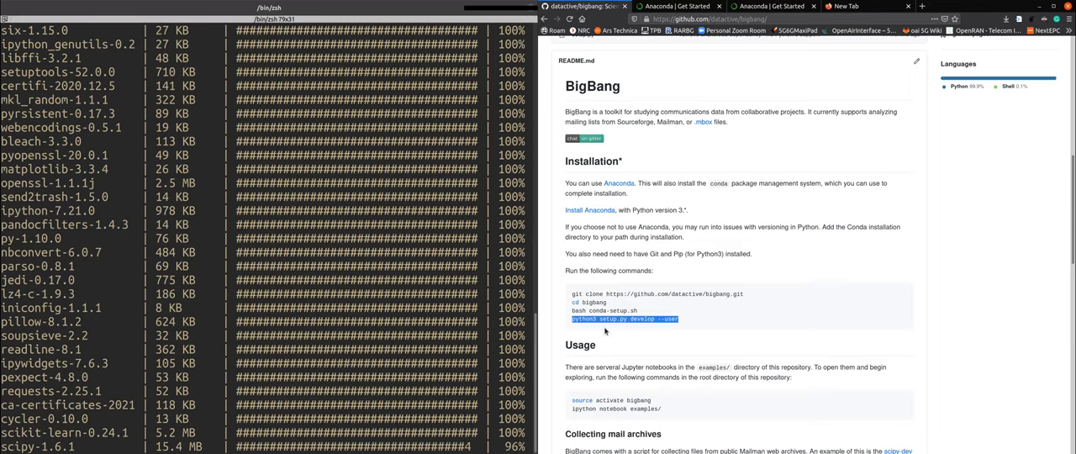
pyautogui.scroll(-3)
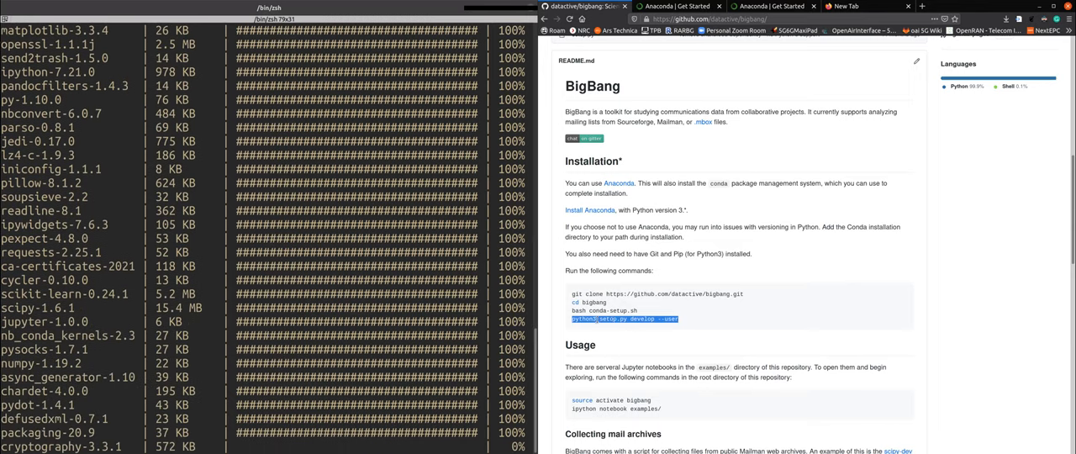
pyautogui.scroll(-3)
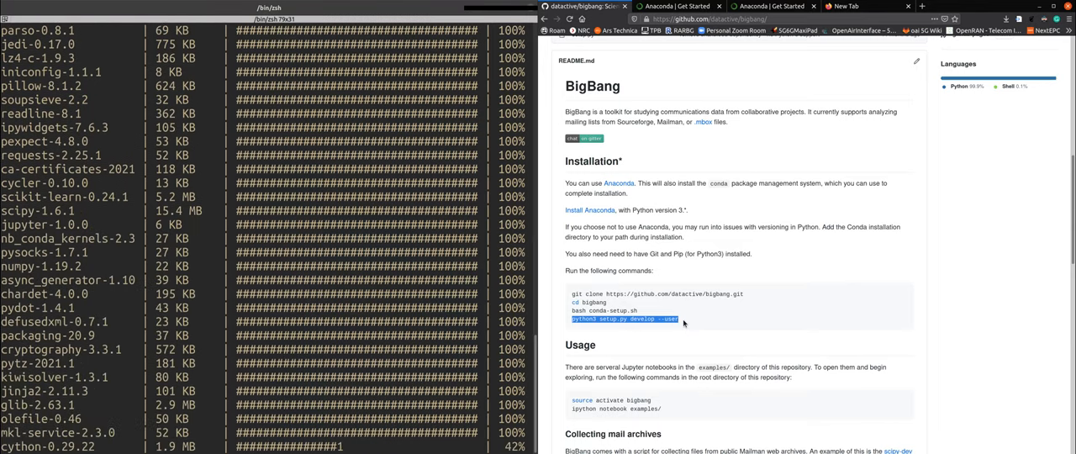
pyautogui.scroll(-3)
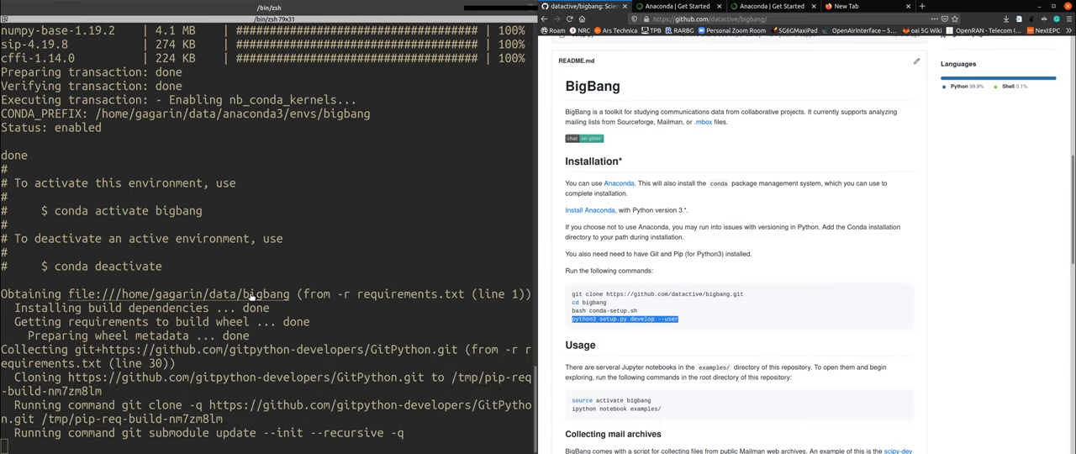
# Run python3 setup.py develop --user to install BigBang 0.1 in development mode.
pyautogui.scroll(-3)
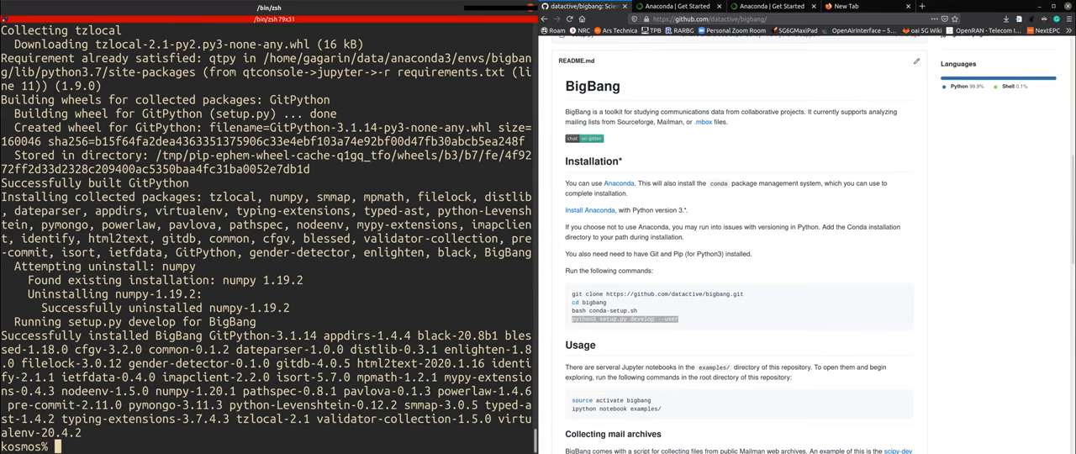
pyautogui.write('python3 setup.py develop --user')
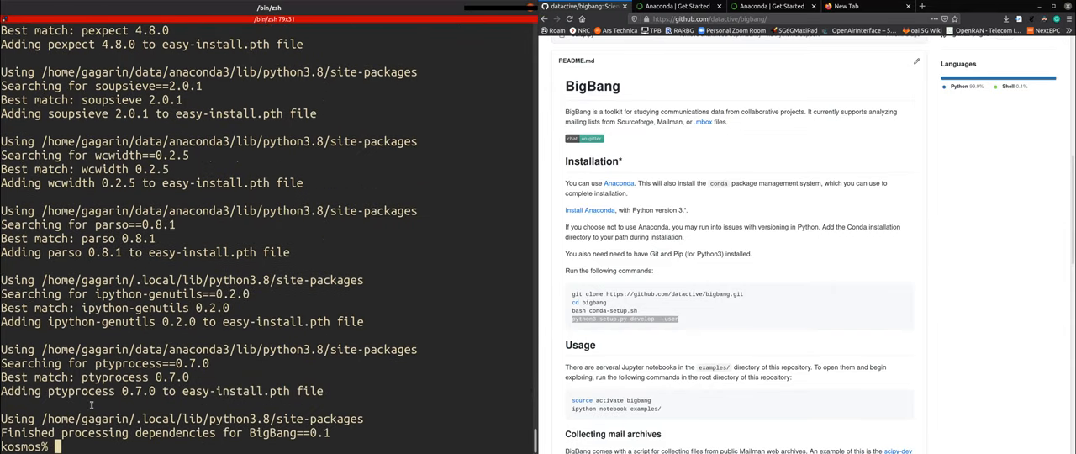
pyautogui.moveTo(968, 252)
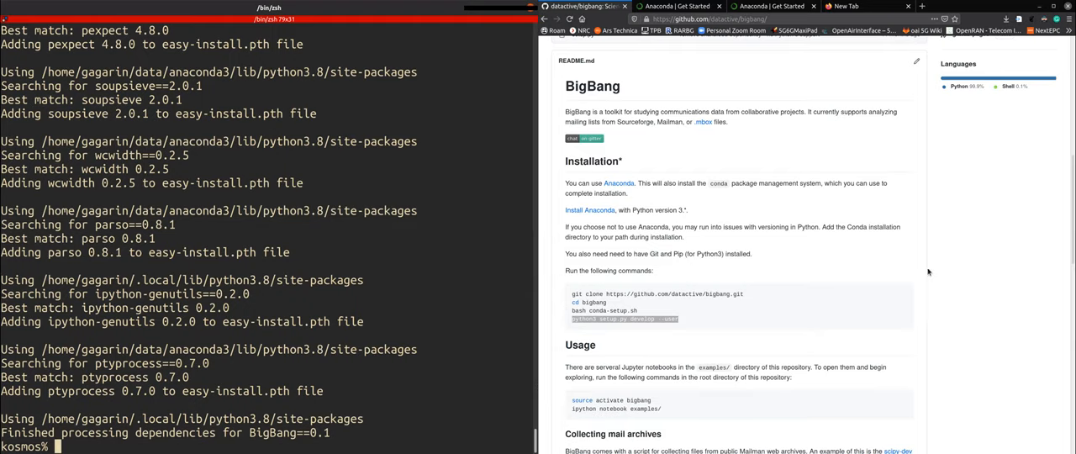
# Browse the examples and url_collections folders, view lists_description.md, and return to the repository root.
pyautogui.scroll(-3)
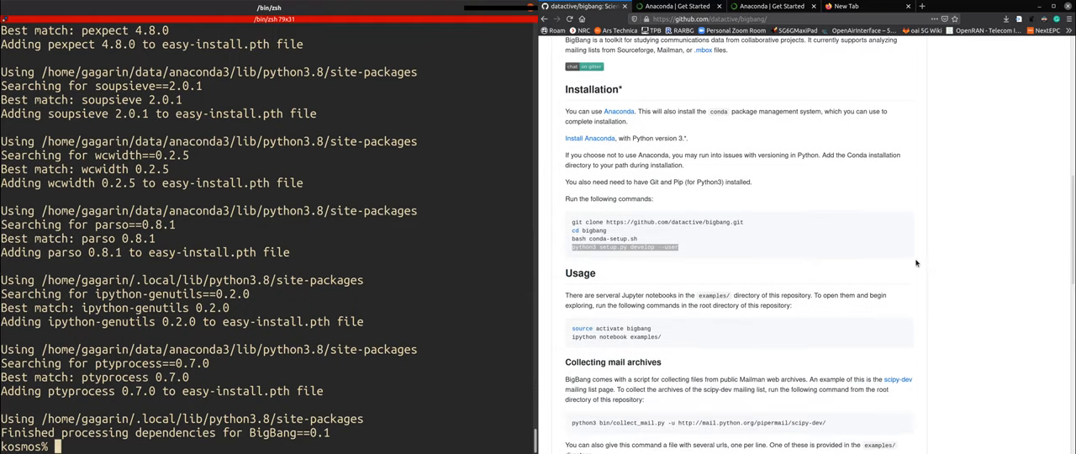
pyautogui.moveTo(871, 259)
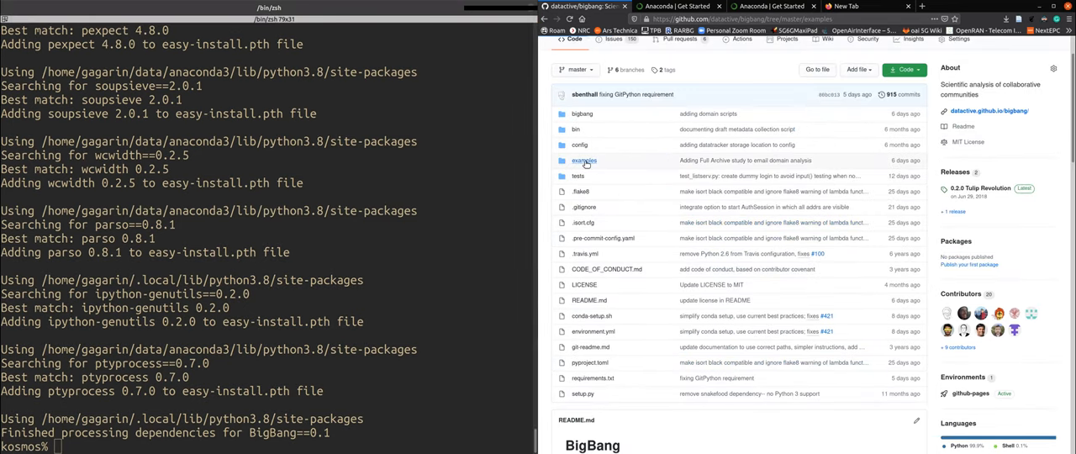
pyautogui.click(585, 160)
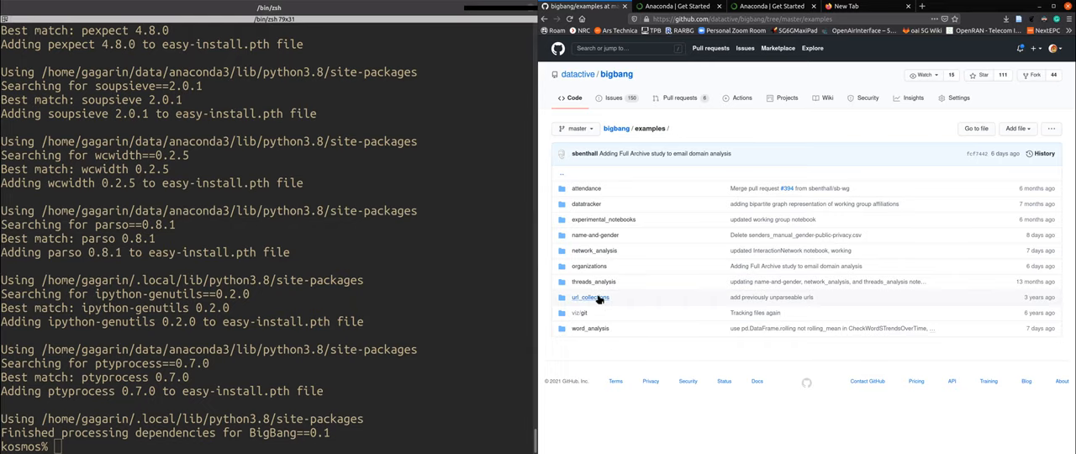
pyautogui.click(589, 296)
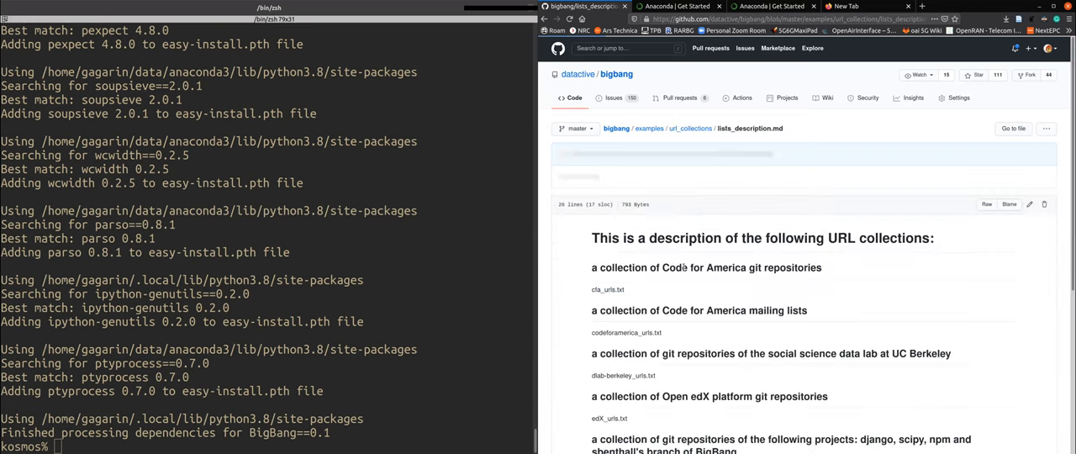
pyautogui.scroll(-3)
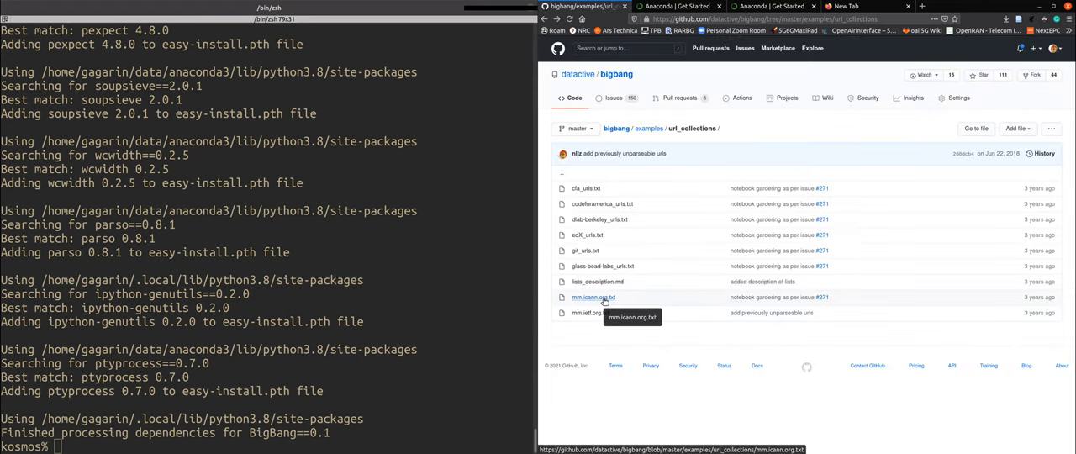
pyautogui.click(591, 312)
pyautogui.write('hrpc')
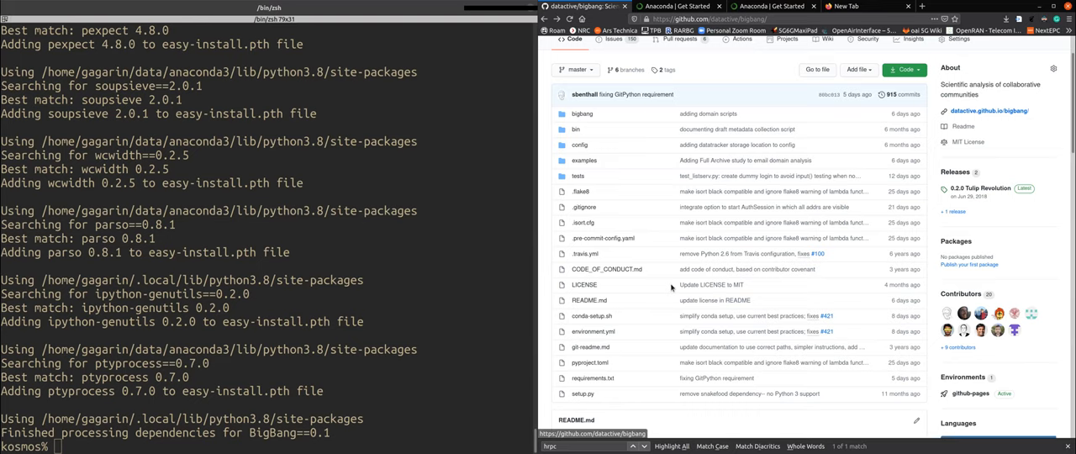
# Follow the collect_mail output as hrpc archives 2014-10 through 2021-03 download and 78 archives open.
pyautogui.scroll(-3)
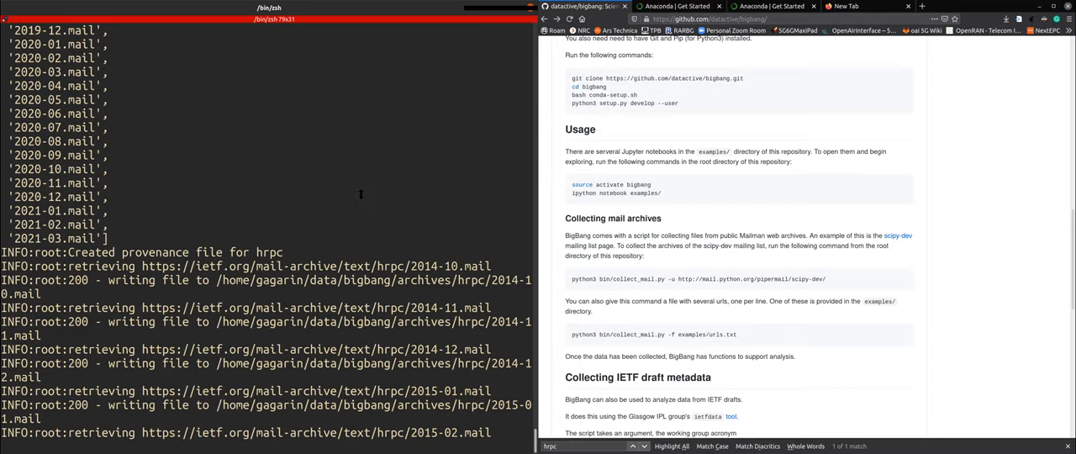
pyautogui.scroll(-3)
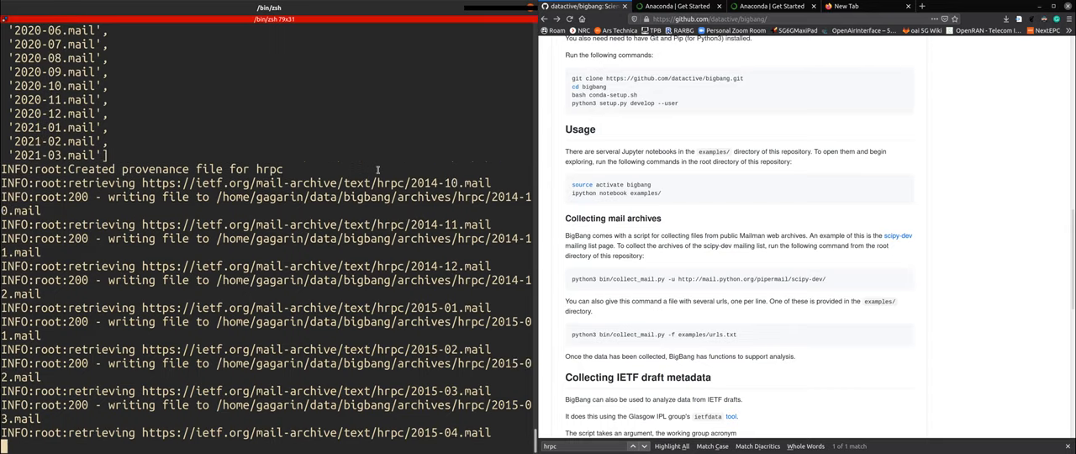
pyautogui.scroll(-3)
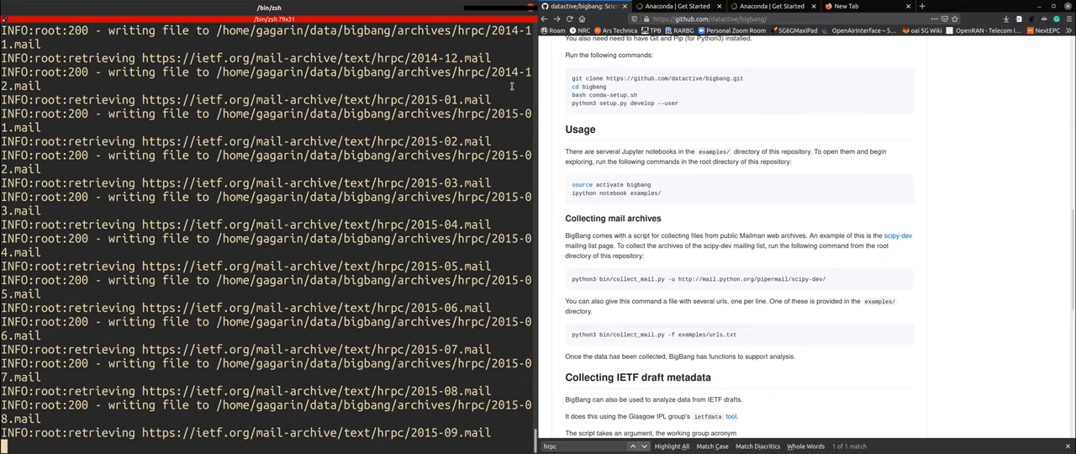
pyautogui.scroll(-3)
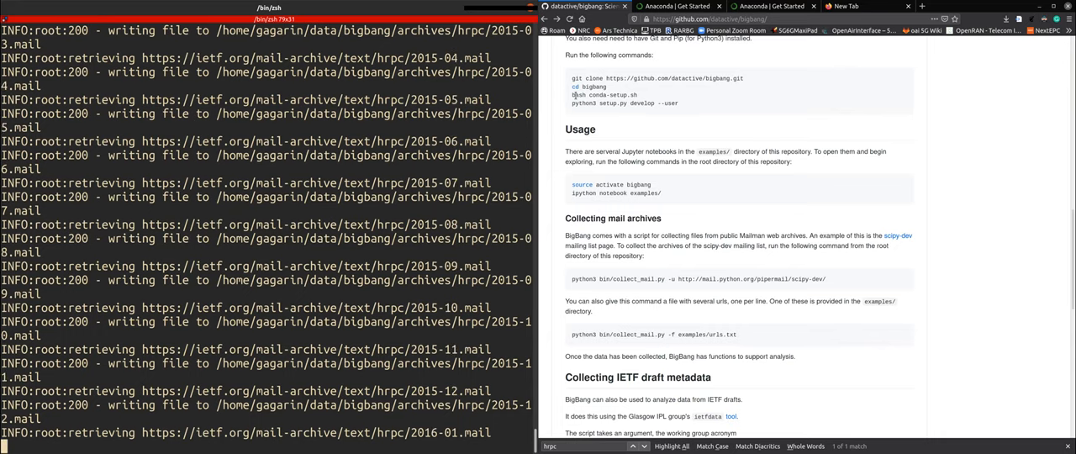
pyautogui.scroll(-3)
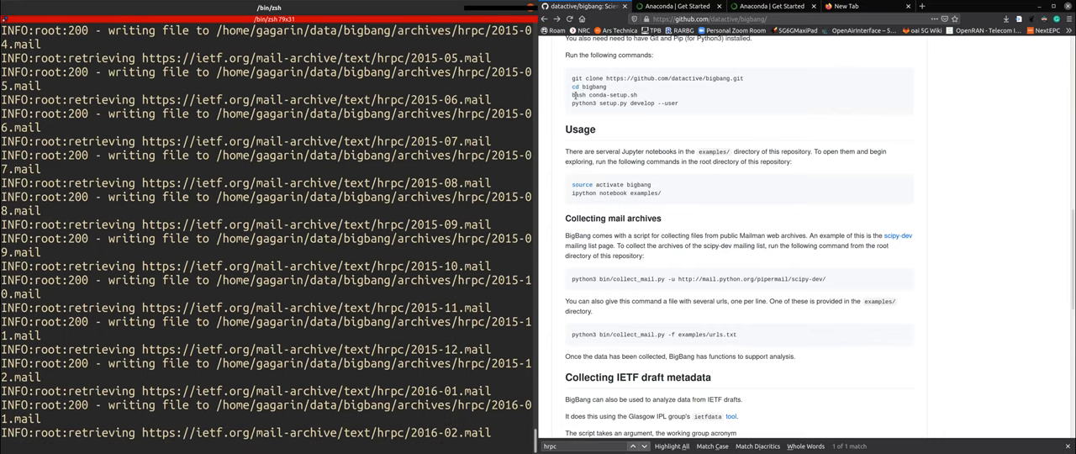
pyautogui.scroll(-3)
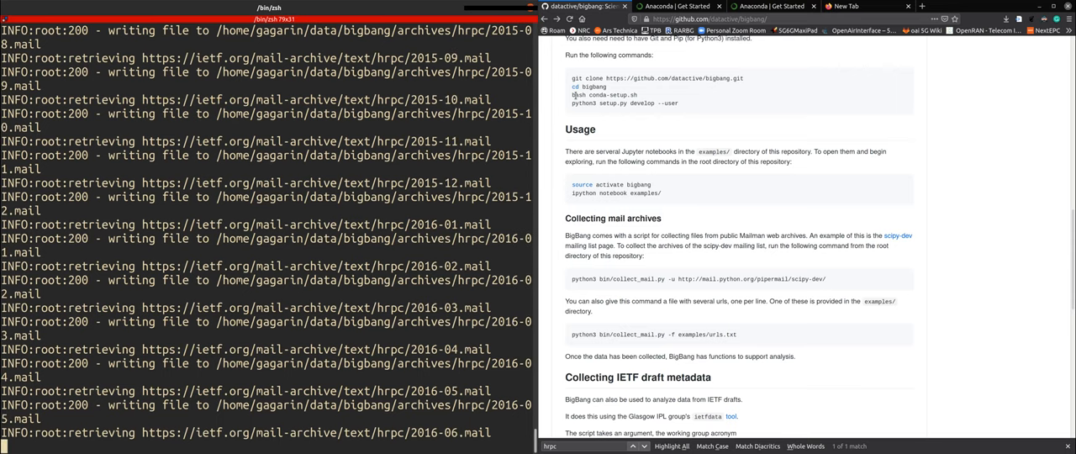
pyautogui.scroll(-3)
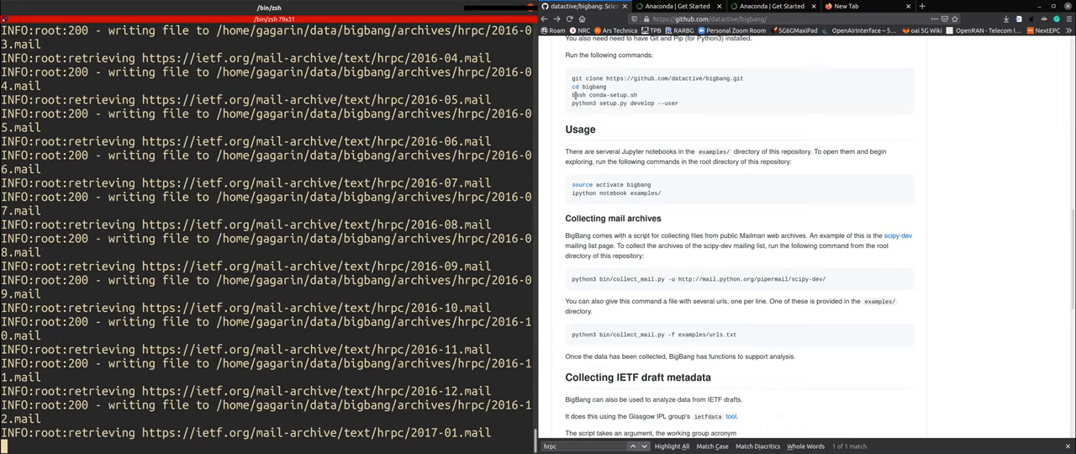
pyautogui.scroll(-3)
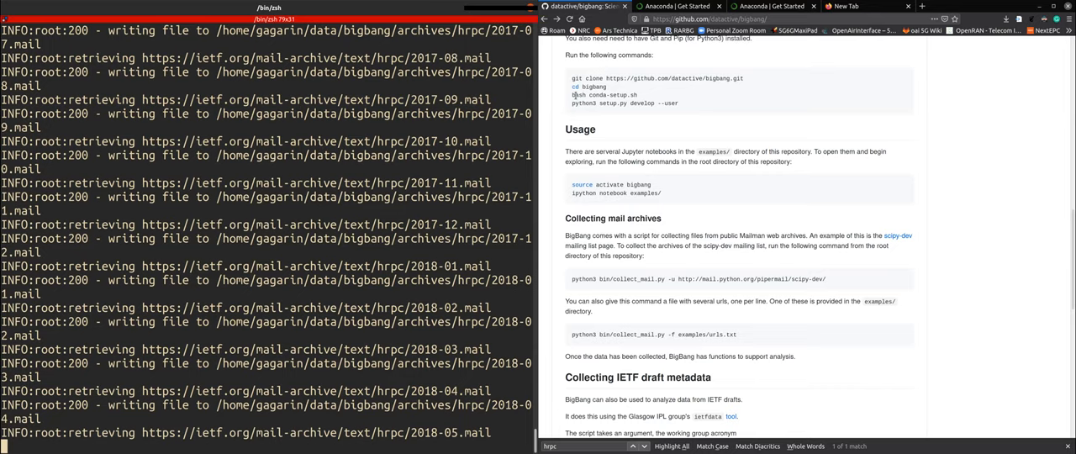
pyautogui.scroll(-3)
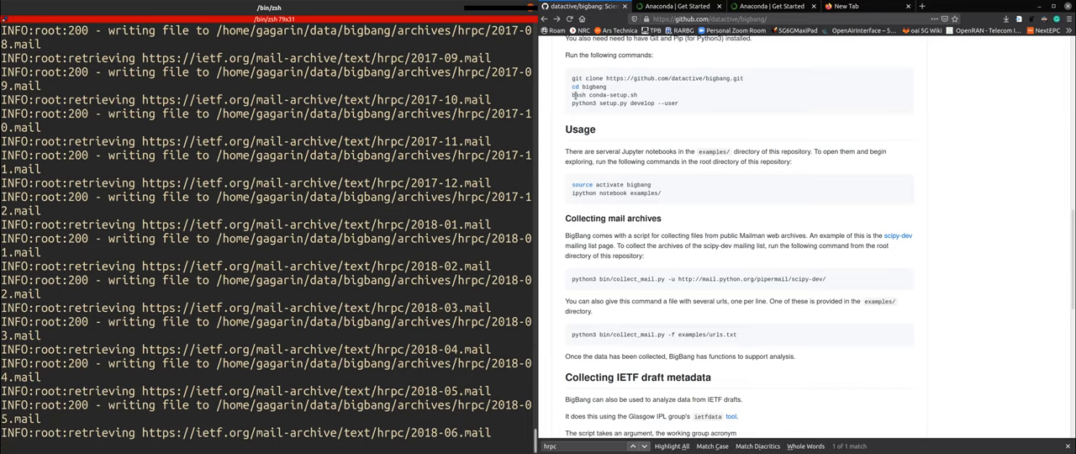
pyautogui.scroll(-3)
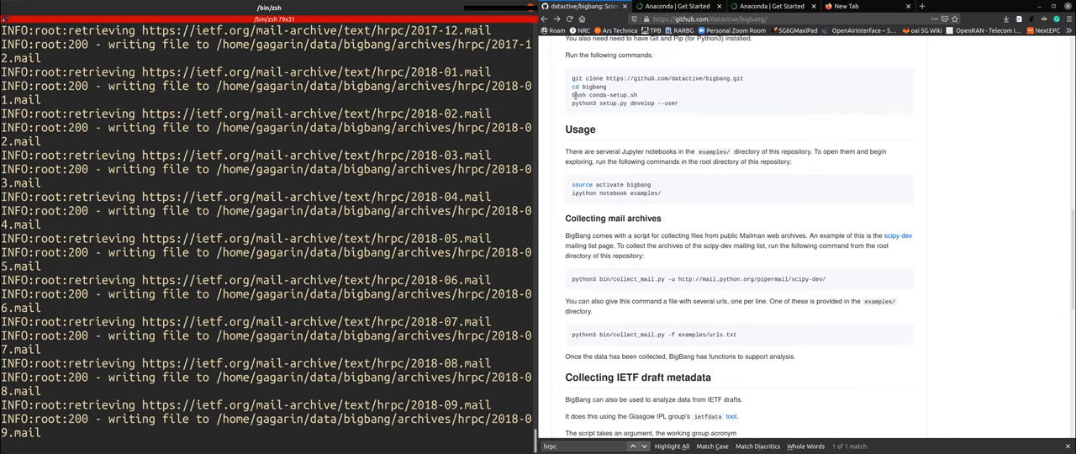
pyautogui.scroll(-3)
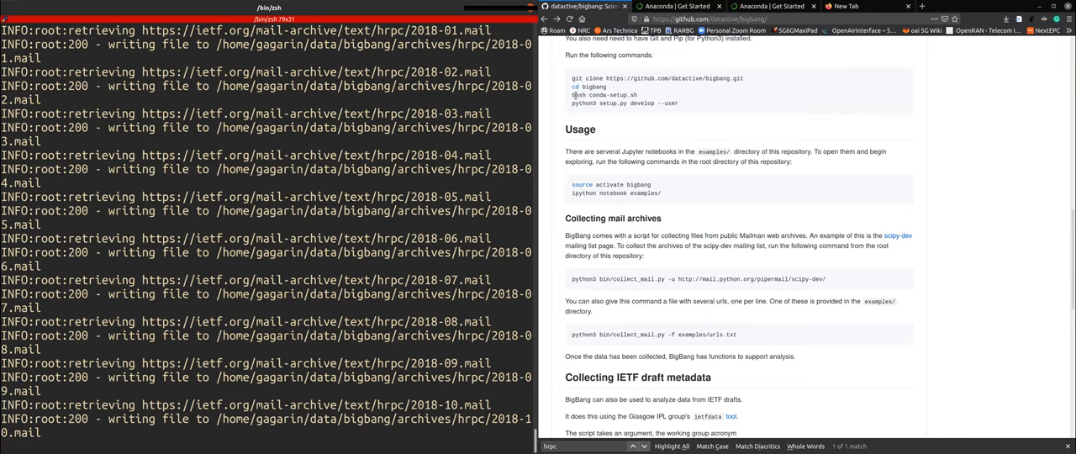
pyautogui.scroll(-3)
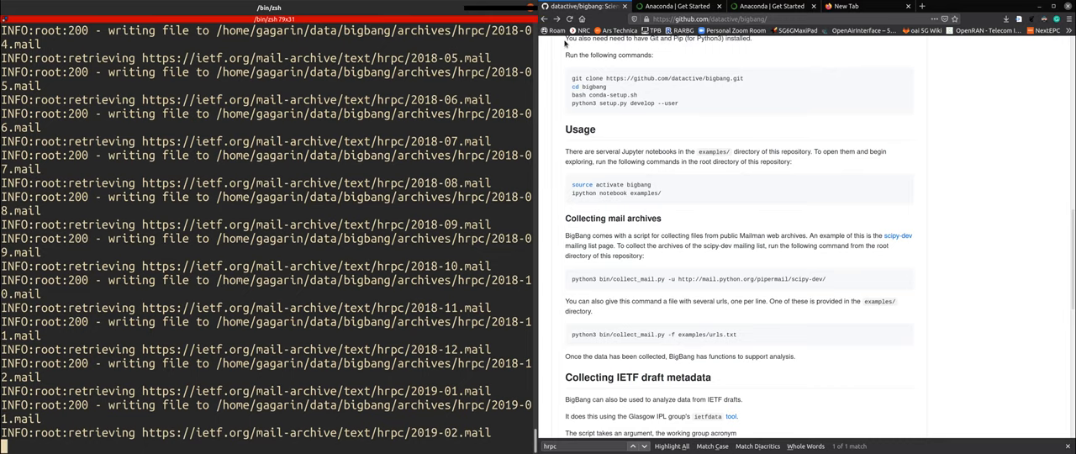
pyautogui.scroll(-3)
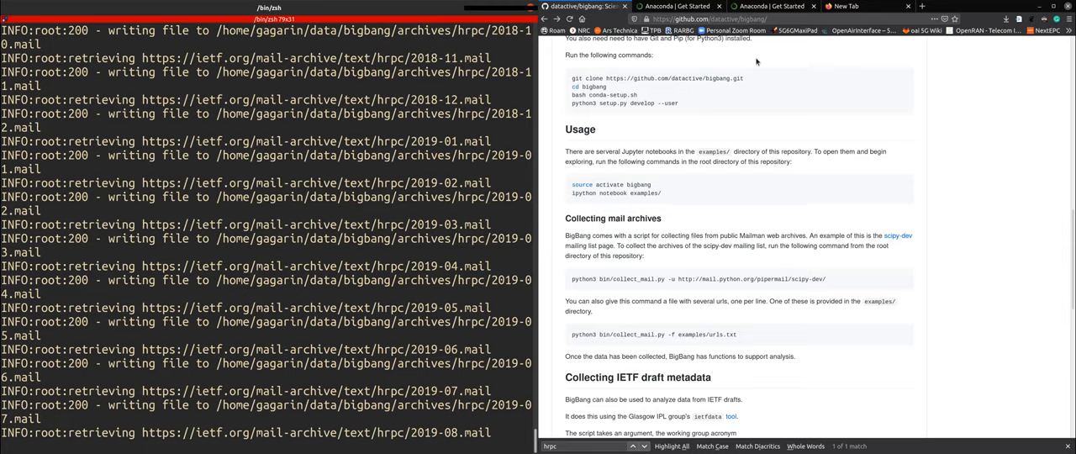
pyautogui.scroll(-3)
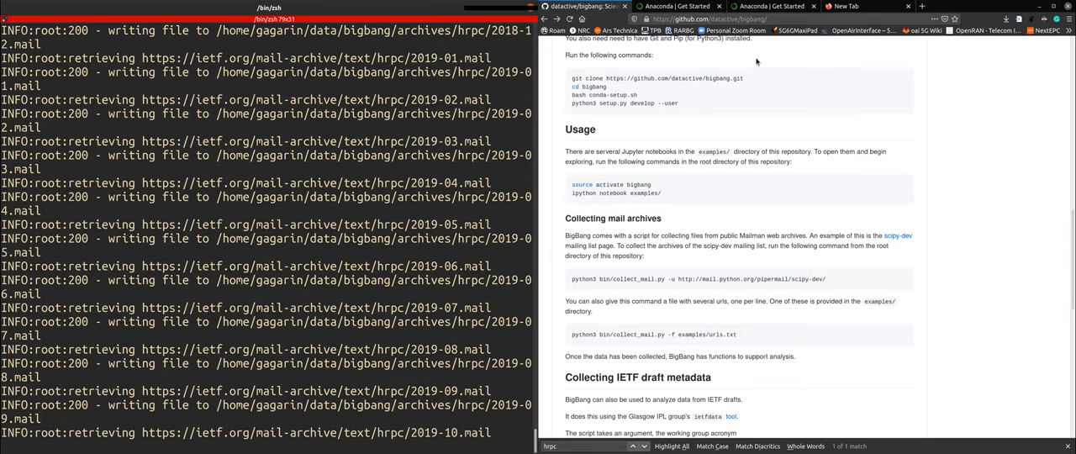
pyautogui.scroll(-3)
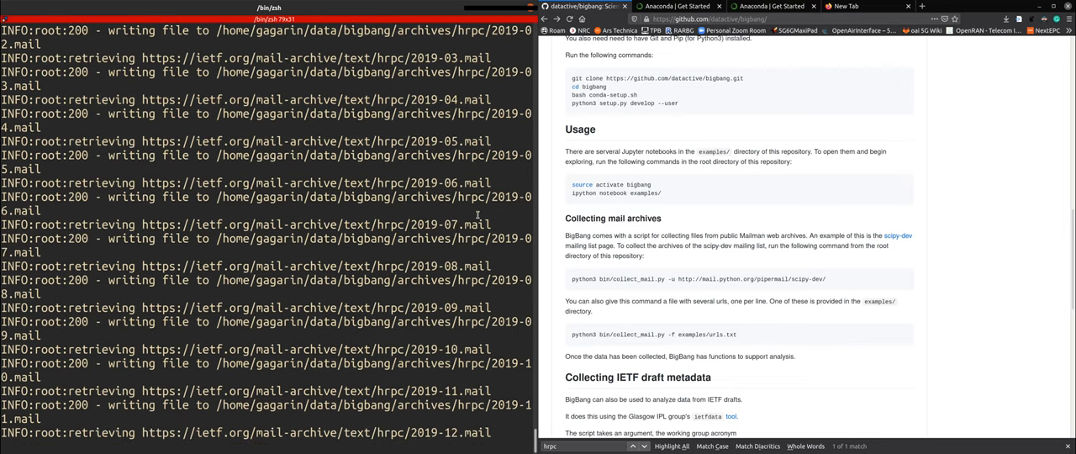
pyautogui.scroll(-3)
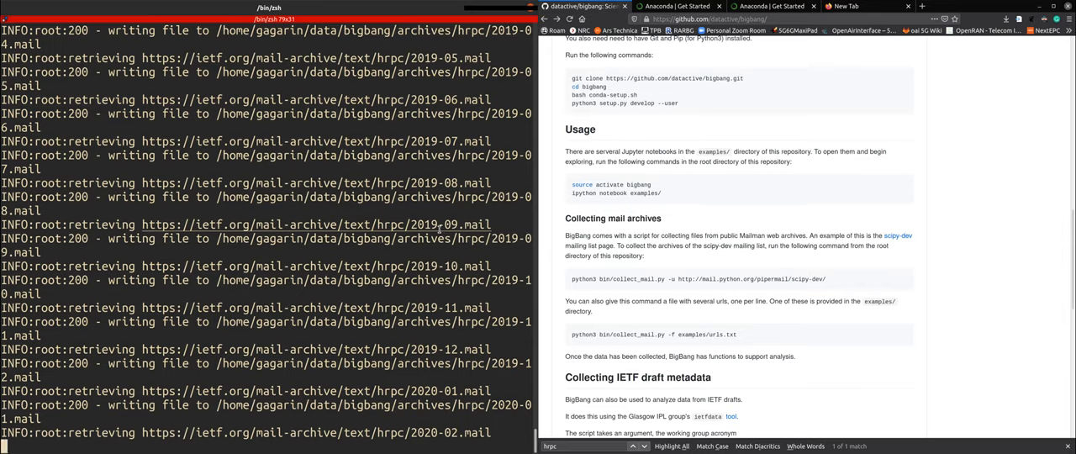
pyautogui.scroll(-3)
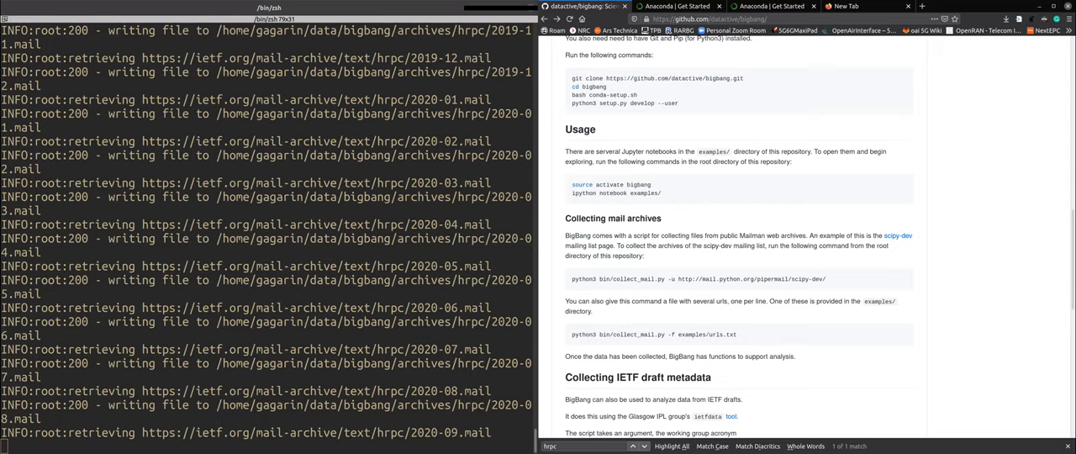
pyautogui.scroll(-3)
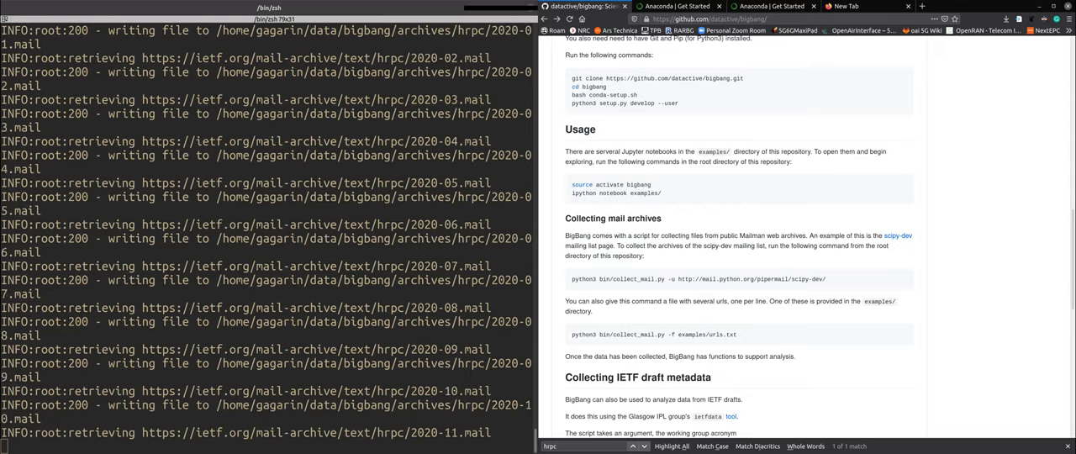
pyautogui.scroll(-3)
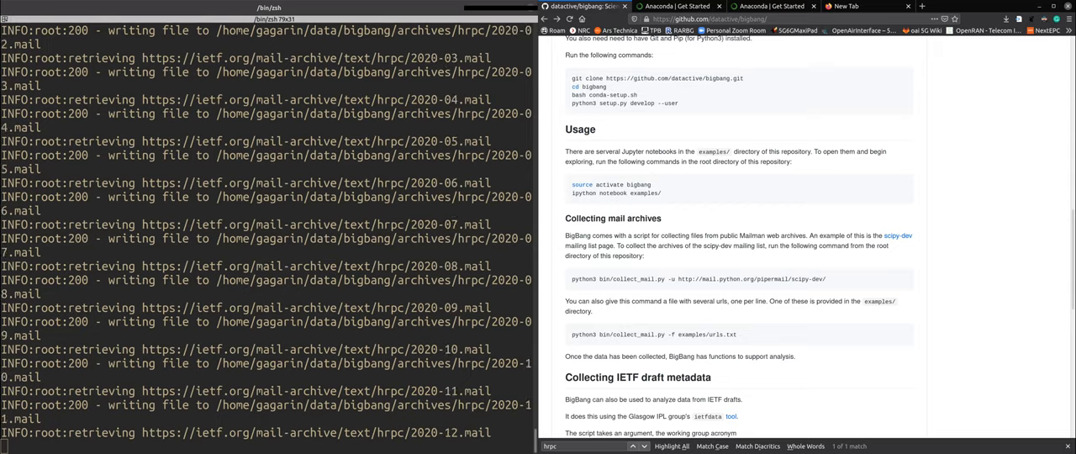
pyautogui.scroll(-3)
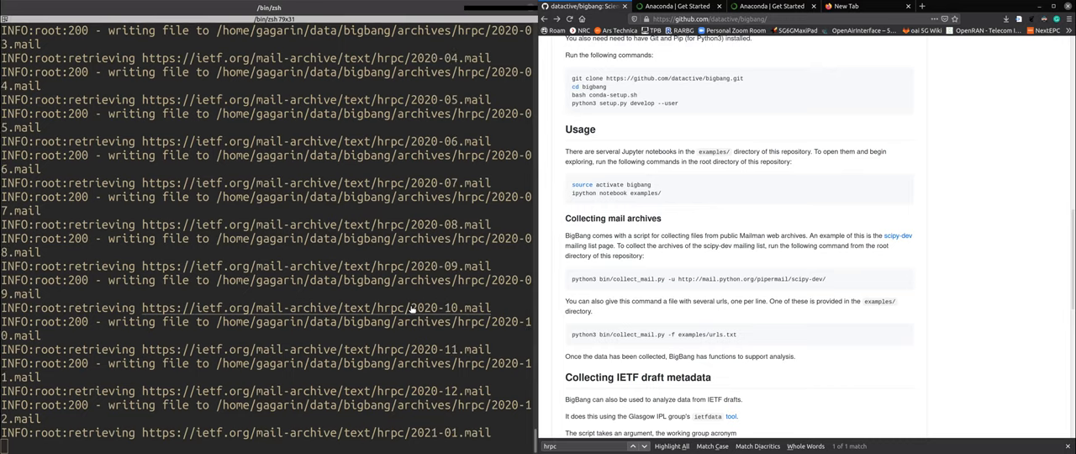
pyautogui.scroll(-3)
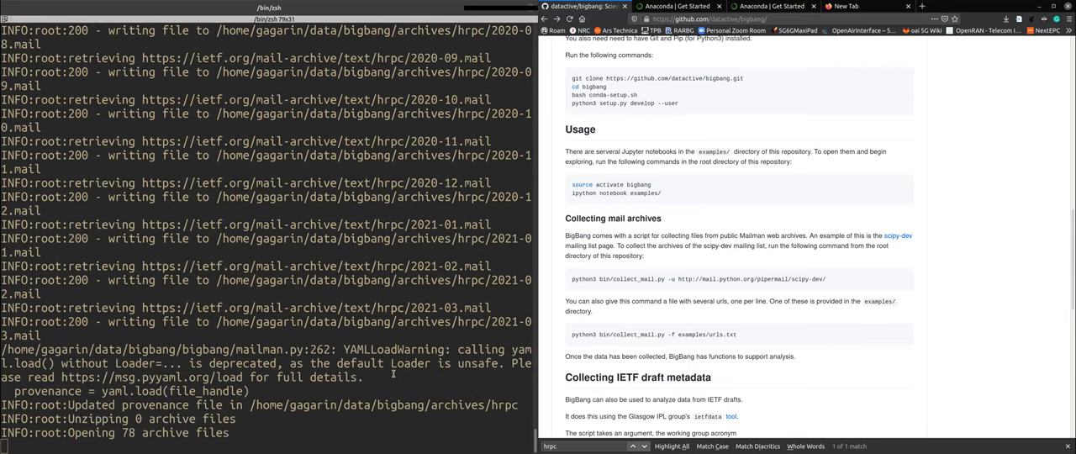
pyautogui.moveTo(269, 350)
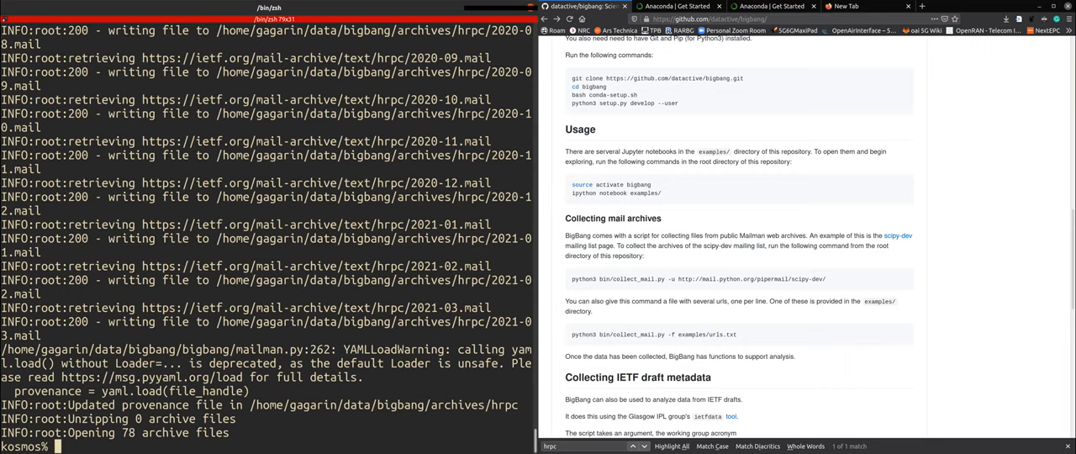
# Go into the hrpc archive folder and grep its mail files for 'politics'.
pyautogui.write('cd archives')
pyautogui.write('ls')
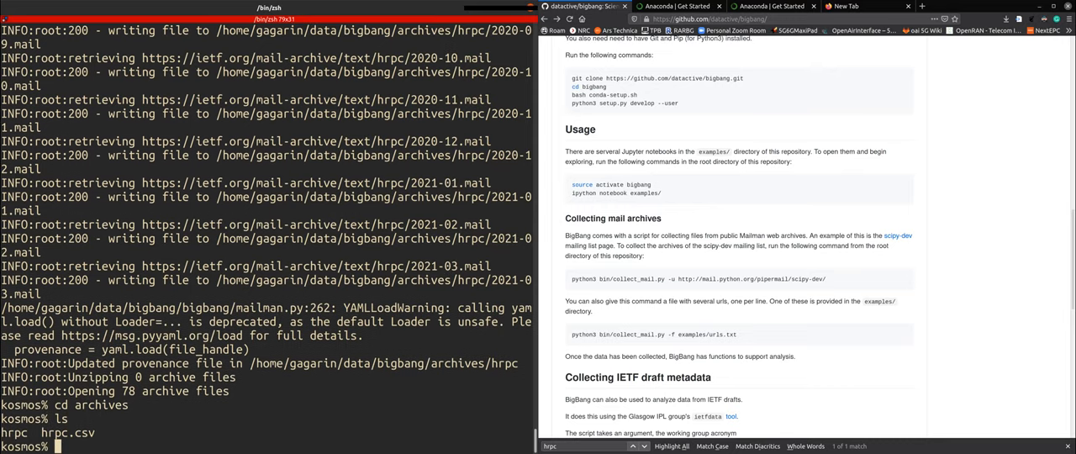
pyautogui.write('cd hrpc')
pyautogui.write('ls')
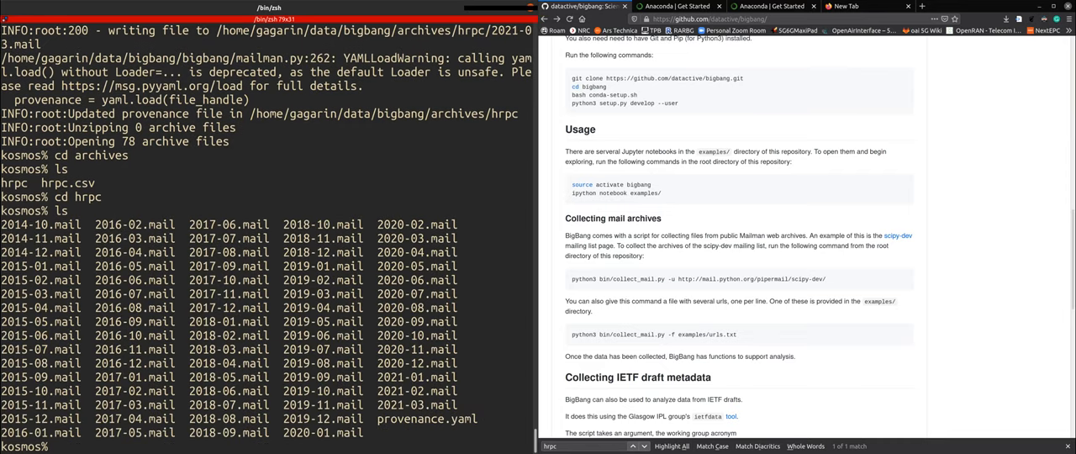
pyautogui.write('grep -nr')
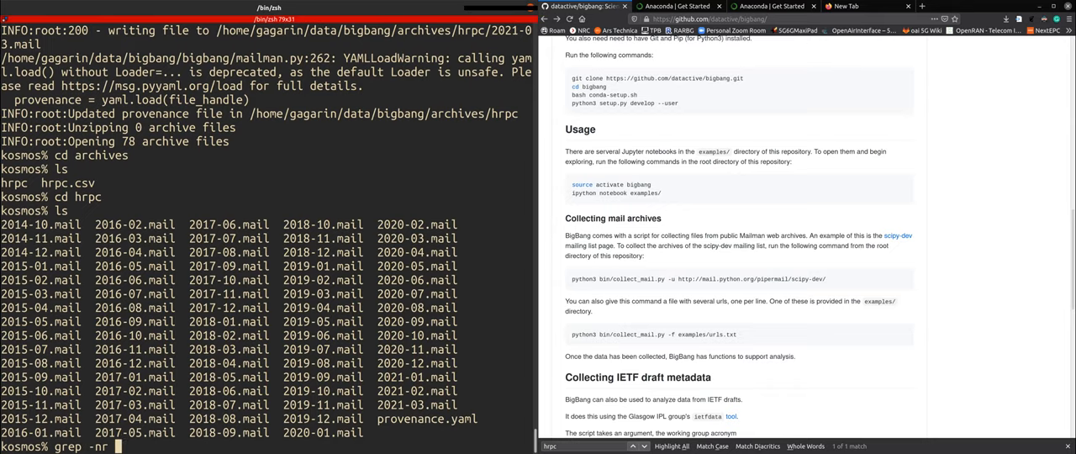
pyautogui.write('politics')
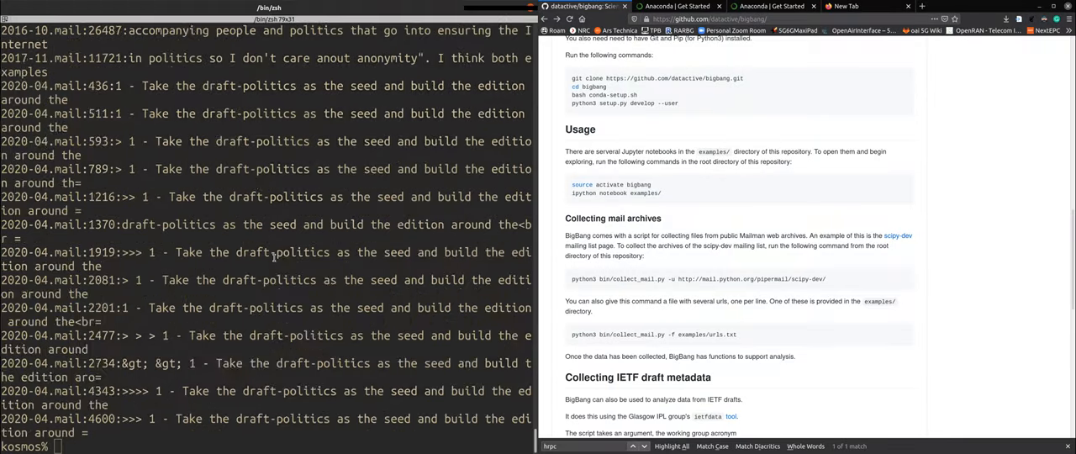
# Return to the repository root and activate the bigbang conda environment.
pyautogui.write('ls')
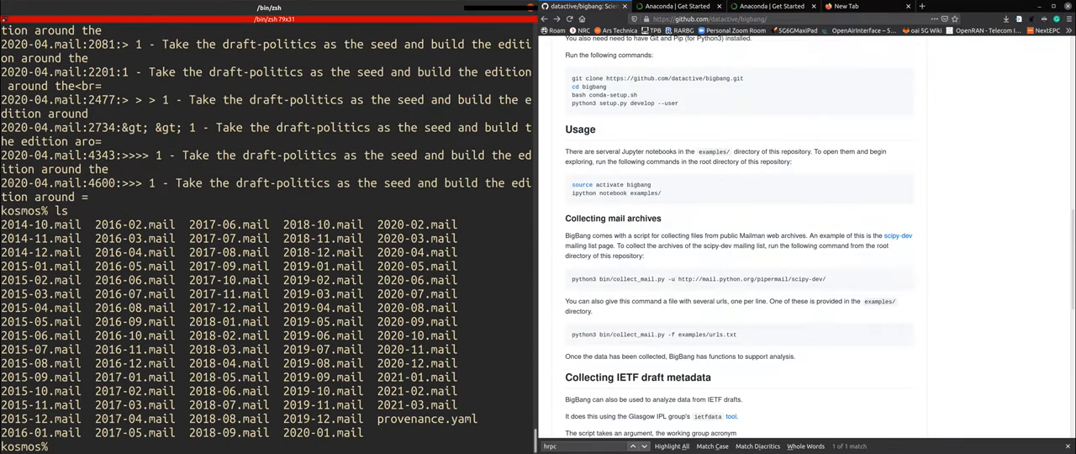
pyautogui.write('cd ..')
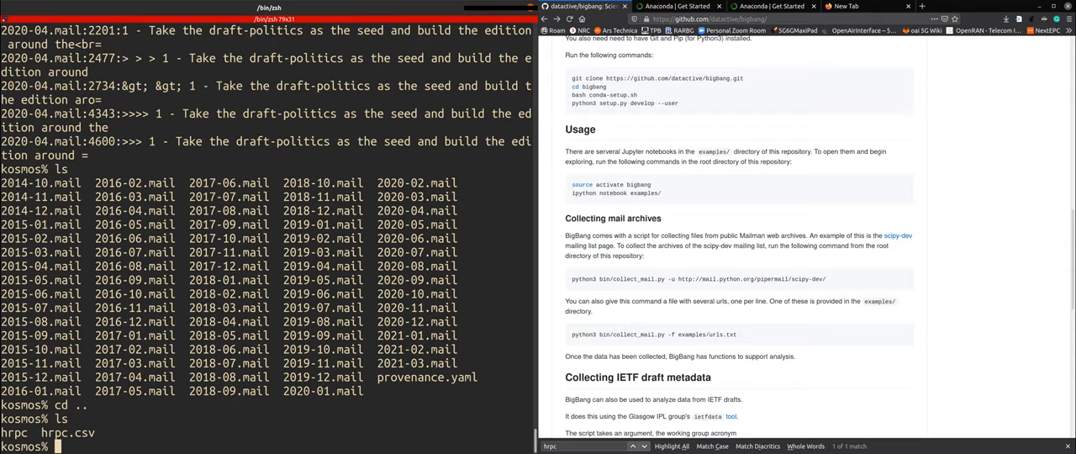
pyautogui.write('cd ..')
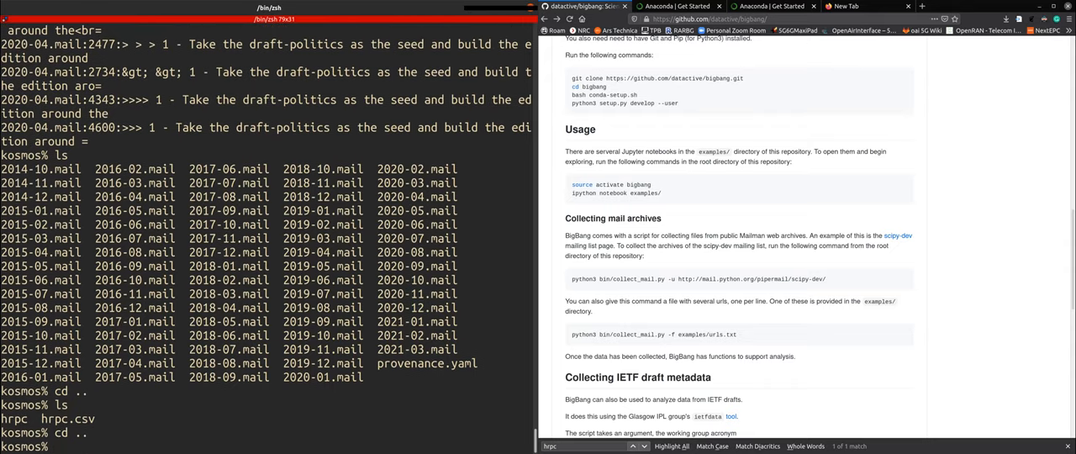
pyautogui.write('source')
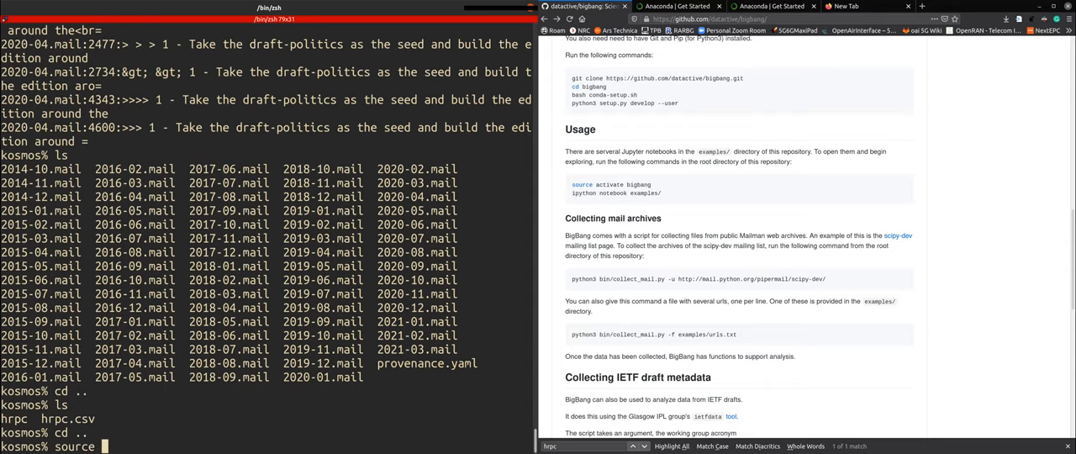
pyautogui.write('activate bigbang')
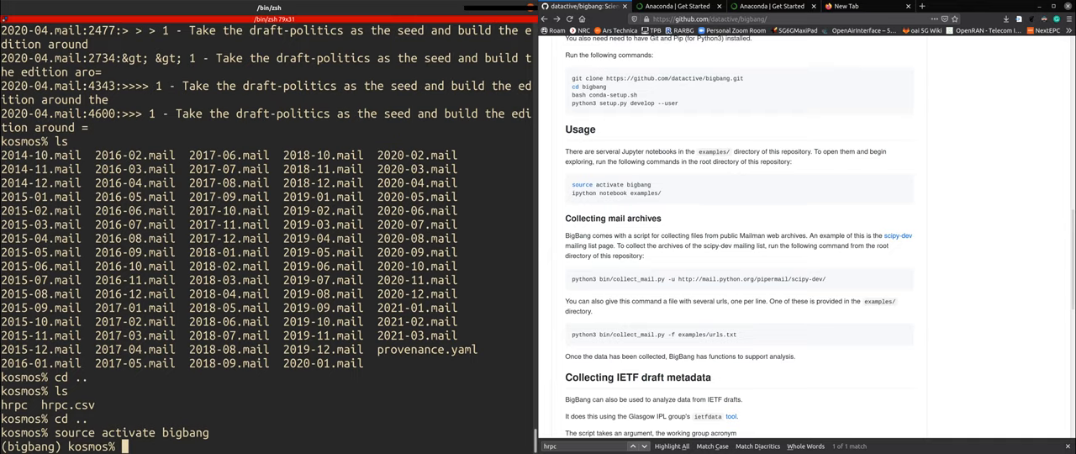
# Start ipython notebook on the examples folder and open the word_analysis folder in the browser.
pyautogui.scroll(-3)
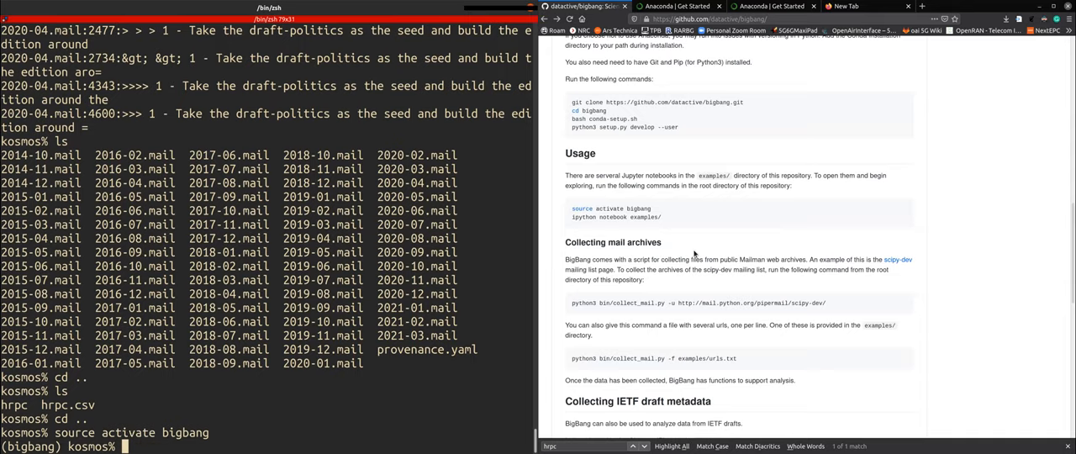
pyautogui.write('ipython notebo')
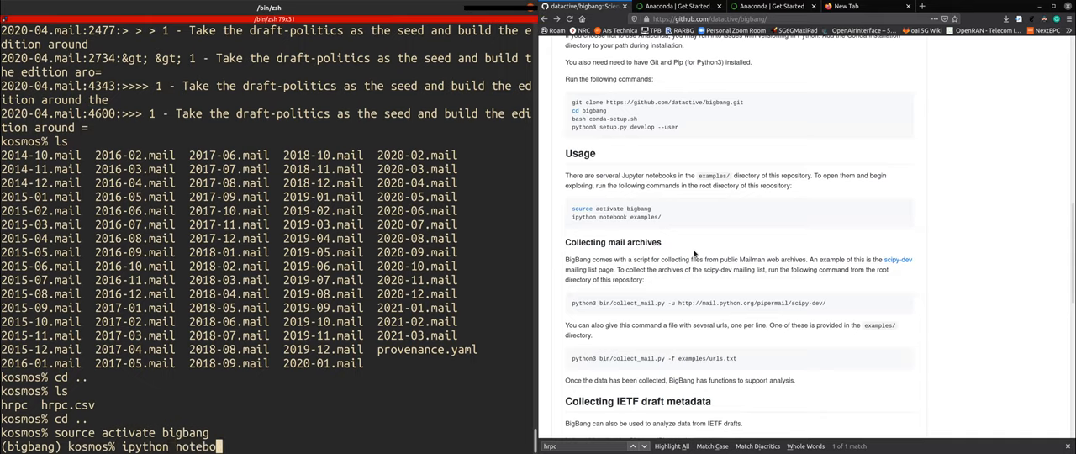
pyautogui.write('exma')
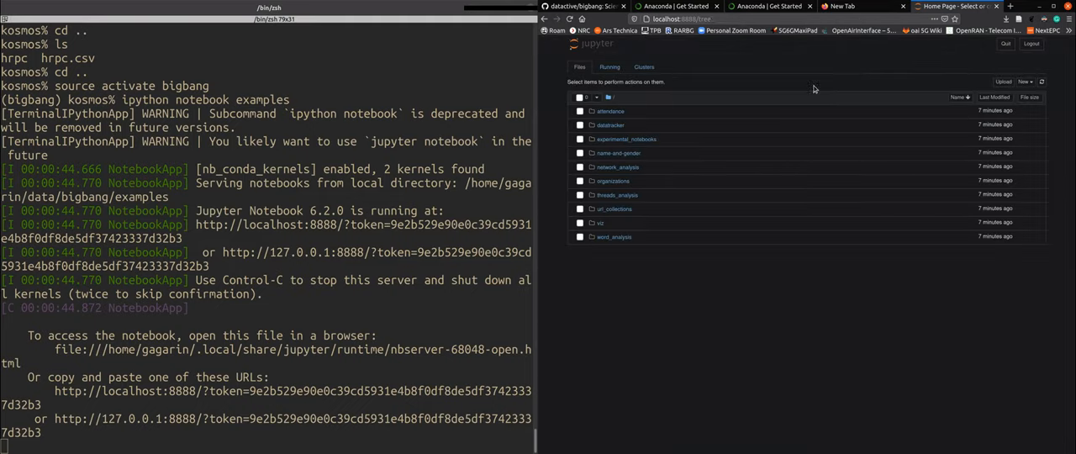
pyautogui.moveTo(639, 148)
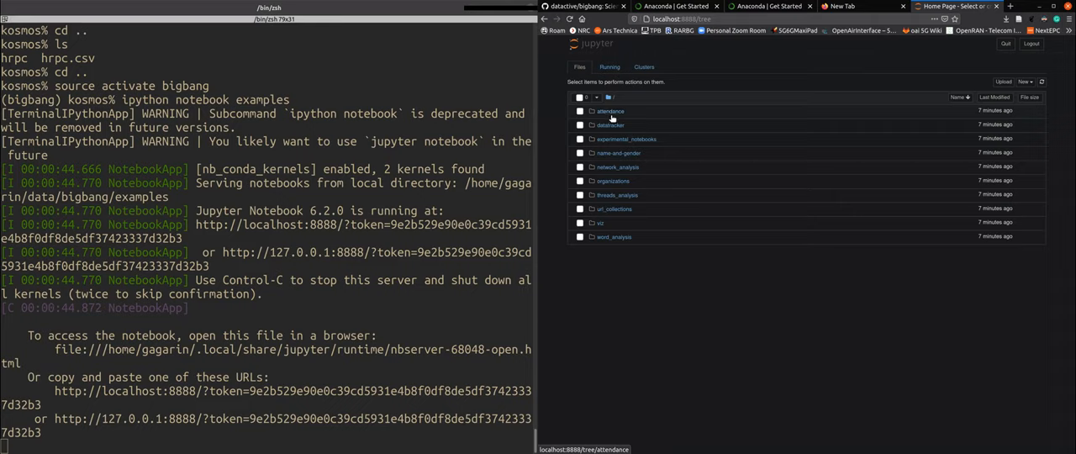
pyautogui.click(615, 235)
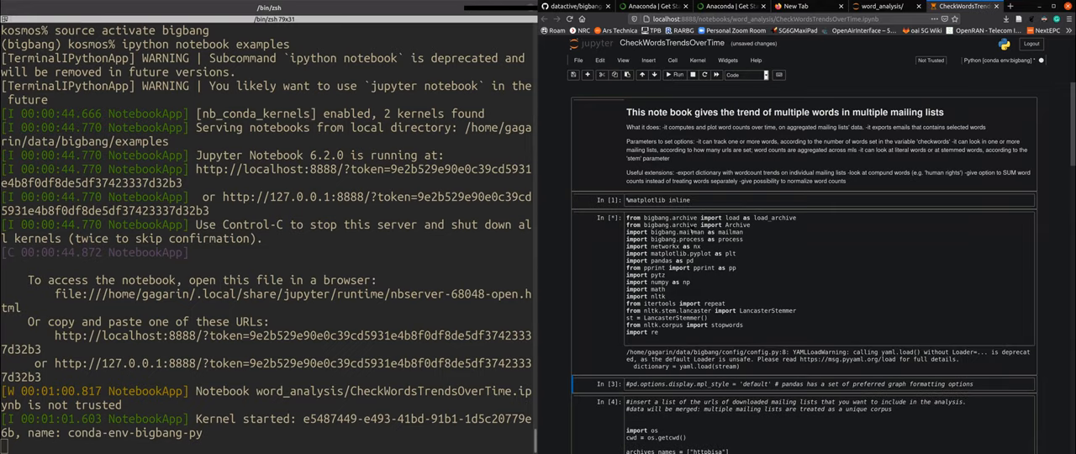
# Set archives_names to ["hrpc"] and append "speech" to the checkwords list.
pyautogui.scroll(-3)
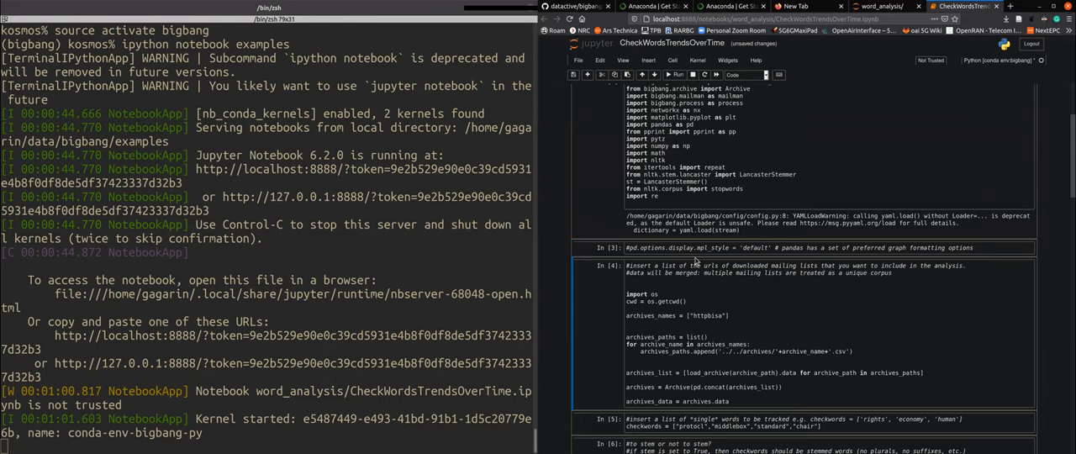
pyautogui.scroll(-3)
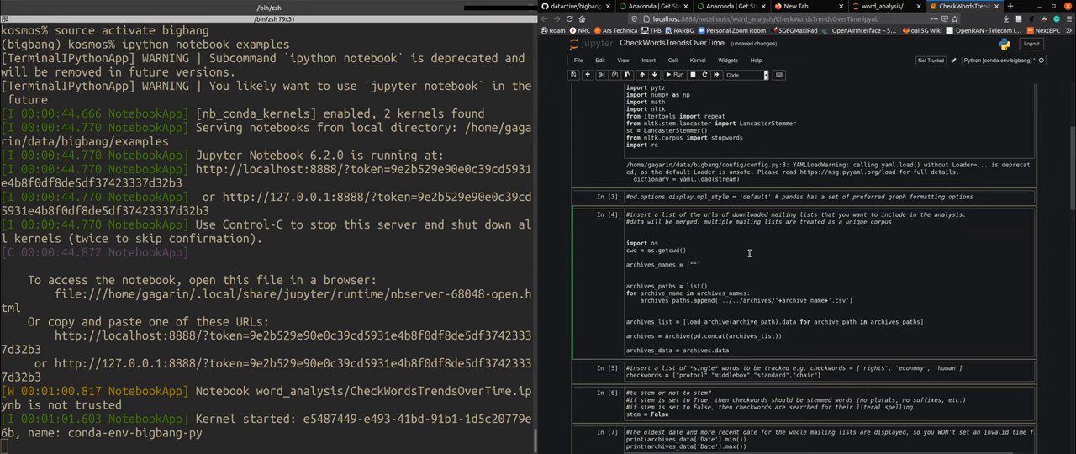
pyautogui.write('hrpc')
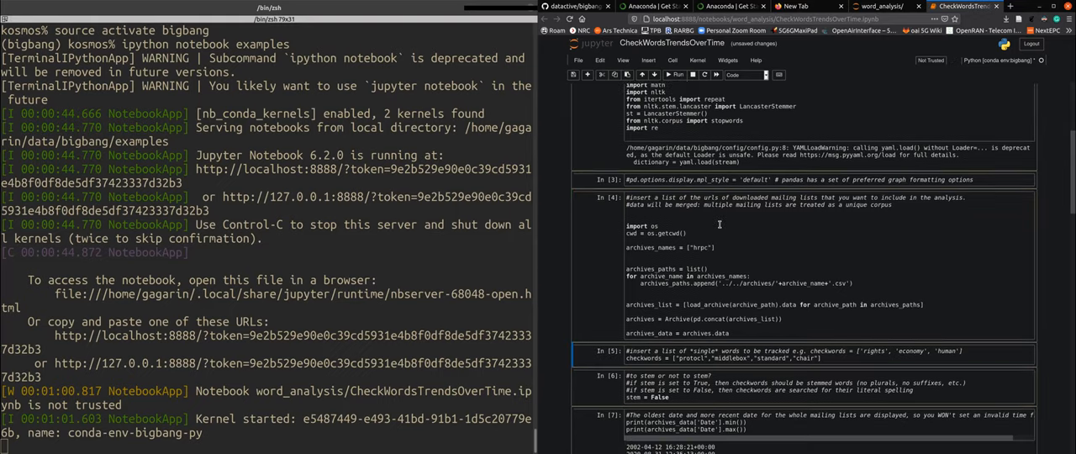
pyautogui.scroll(-3)
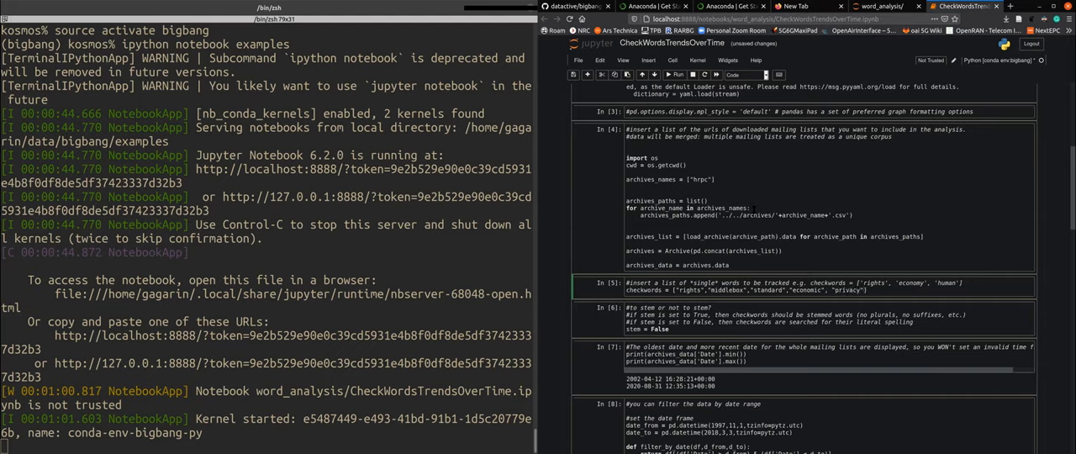
pyautogui.write('"speech", "expression')
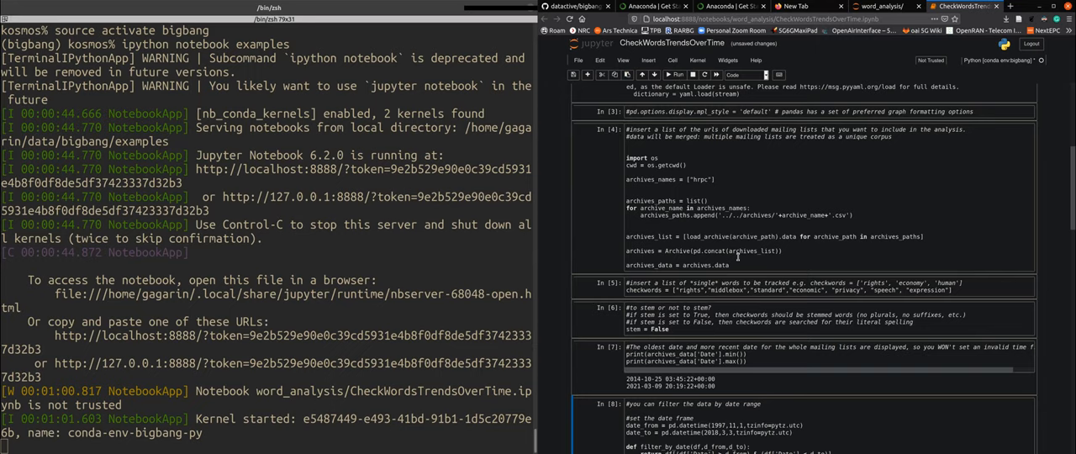
# Scroll through the remaining tokenizing and word-counting cells as they execute toward the plot.
pyautogui.scroll(-3)
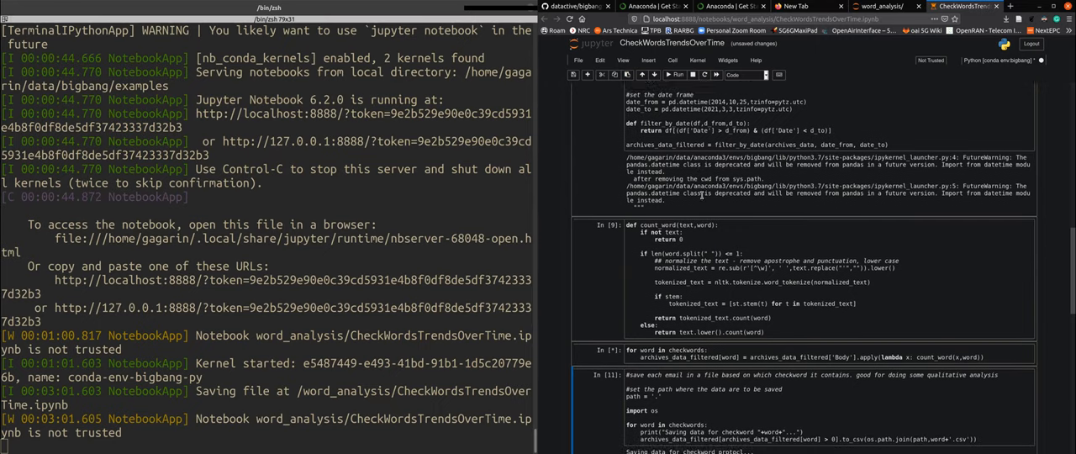
pyautogui.scroll(-3)
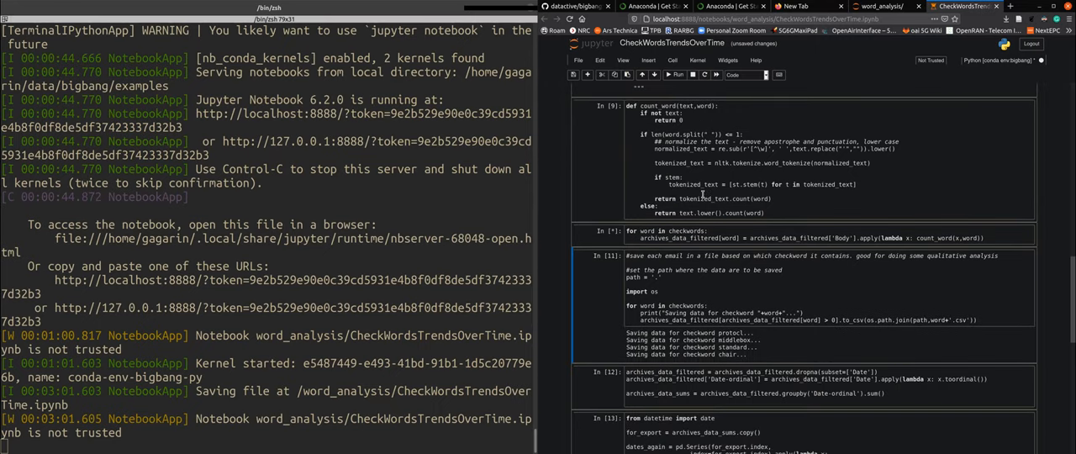
pyautogui.scroll(-3)
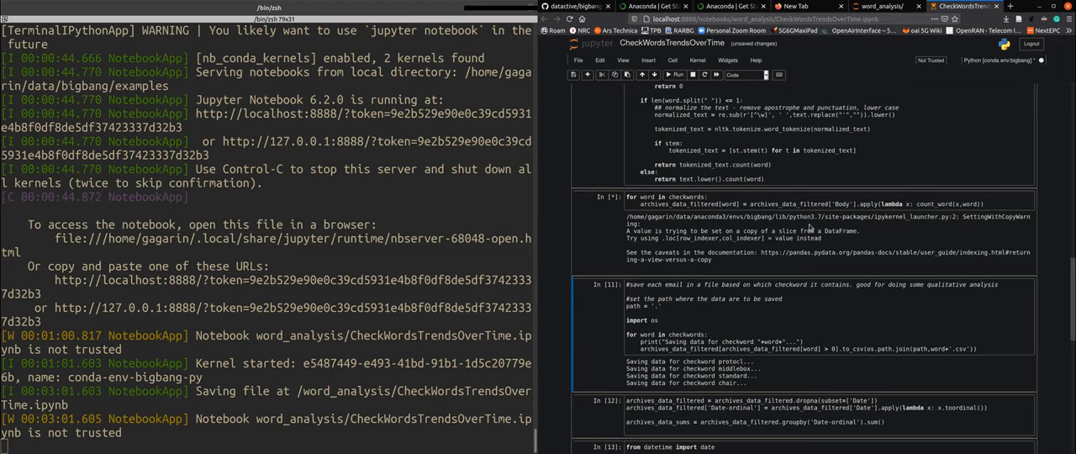
pyautogui.scroll(-3)
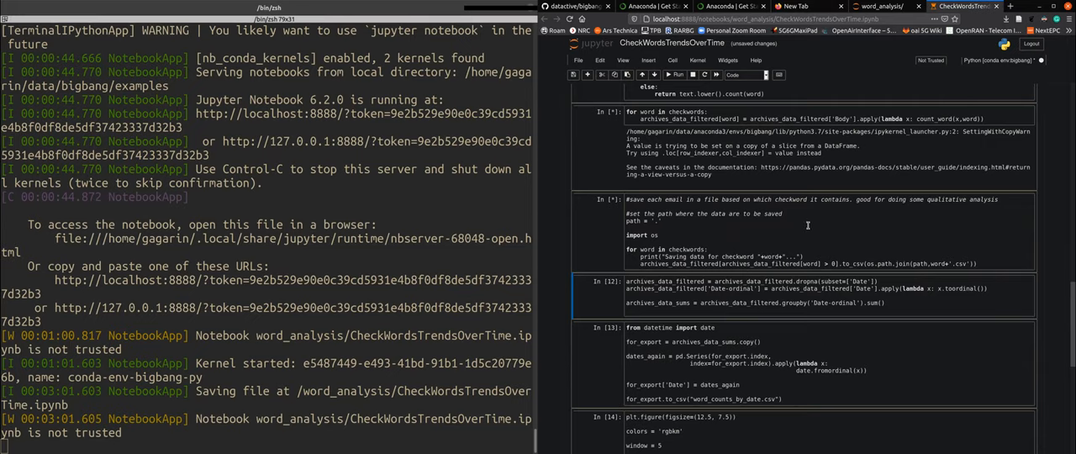
pyautogui.moveTo(891, 252)
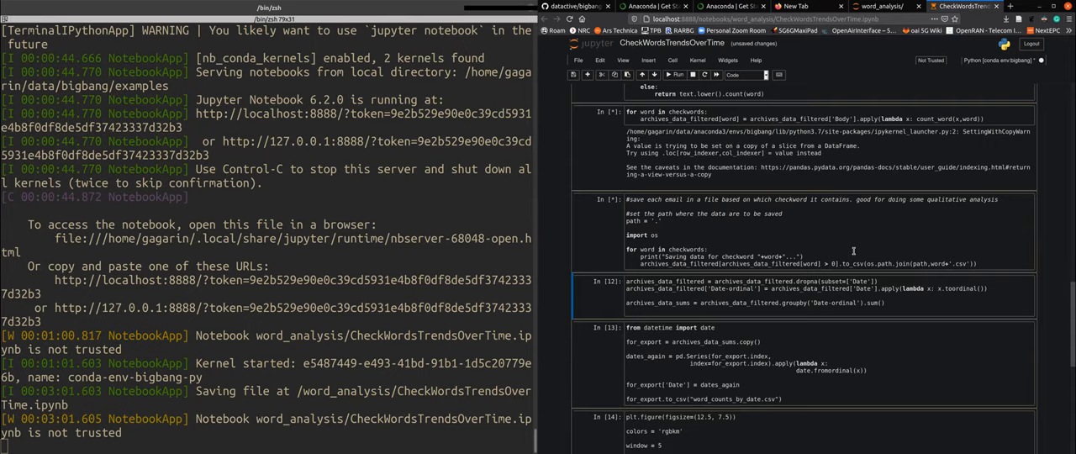
pyautogui.moveTo(878, 246)
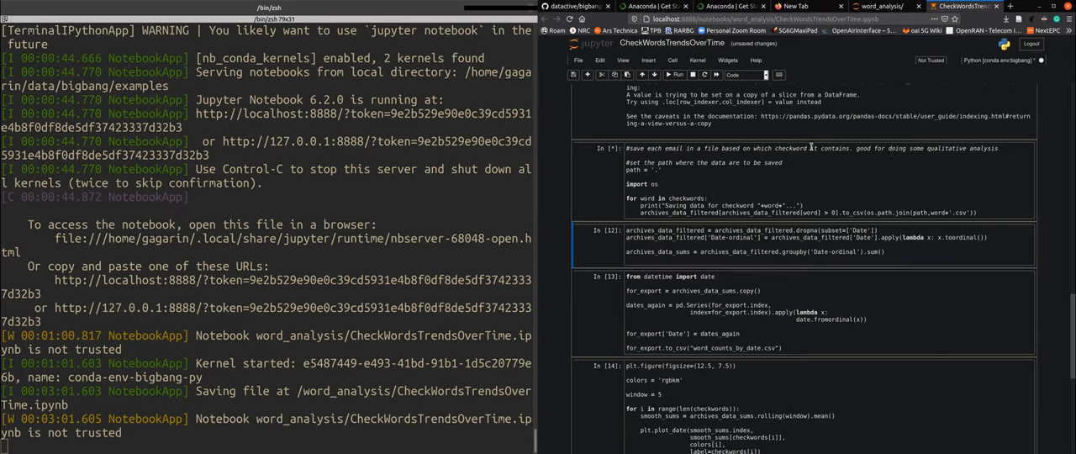
pyautogui.moveTo(814, 150)
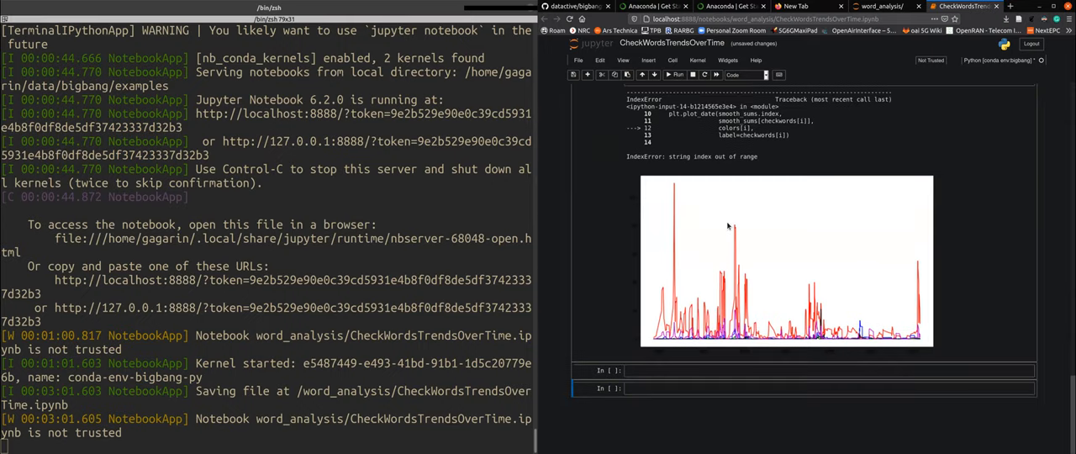
pyautogui.moveTo(648, 274)
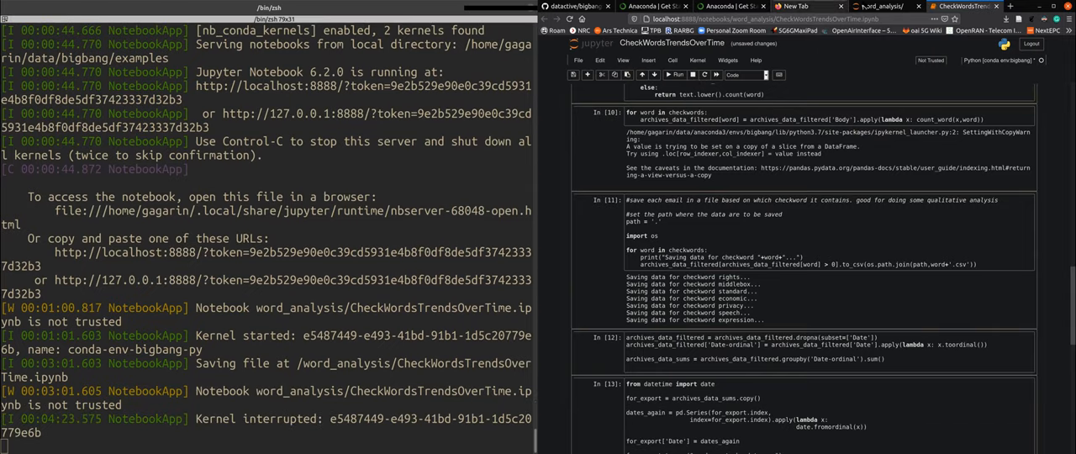
# Return from the notebook to the Jupyter file listing of the examples folder.
pyautogui.click(877, 7)
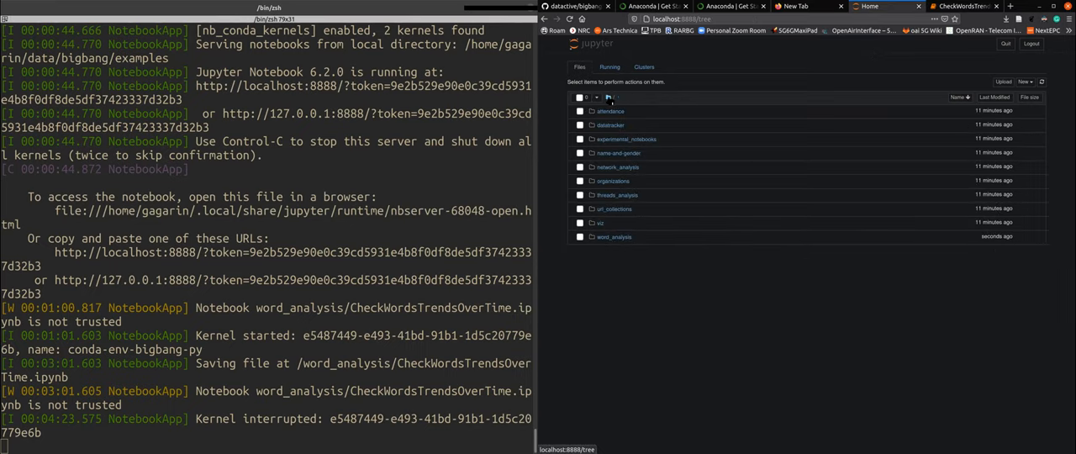
pyautogui.moveTo(750, 343)
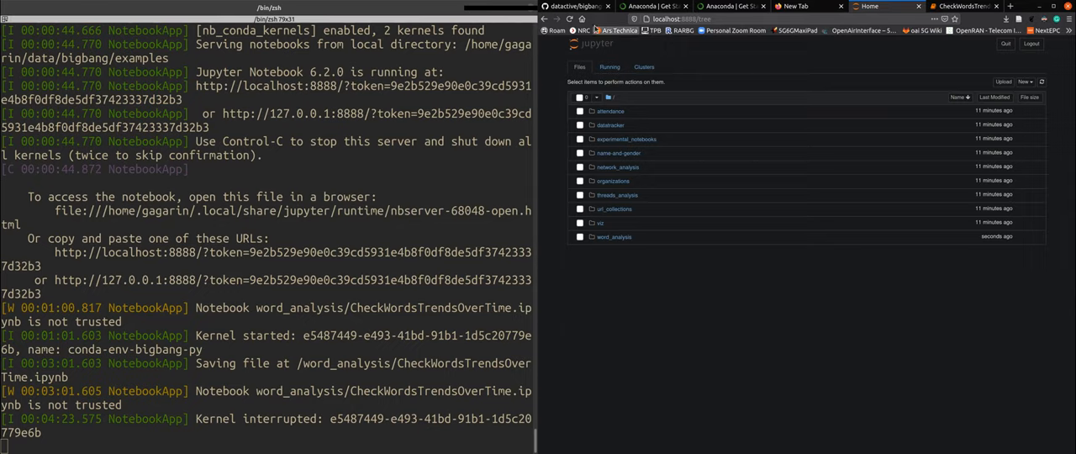
pyautogui.moveTo(581, 19)
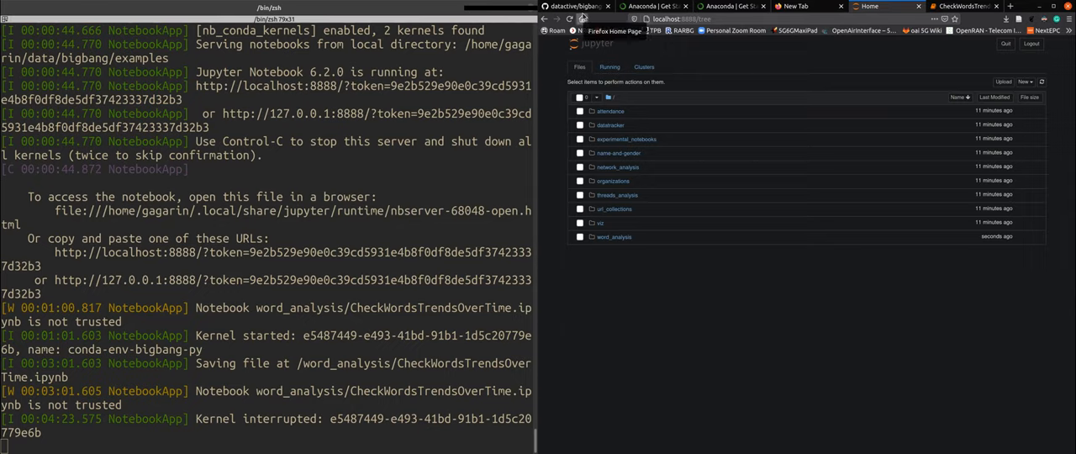